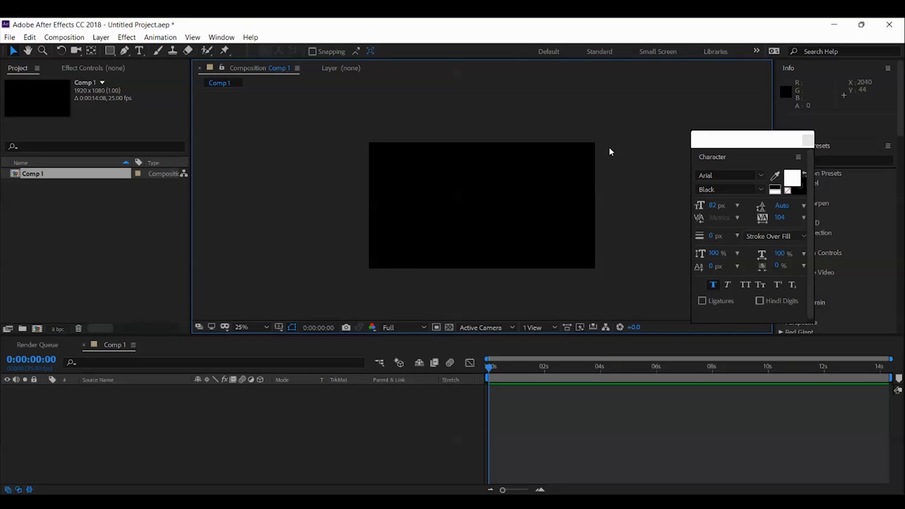
mouse_move(618, 147)
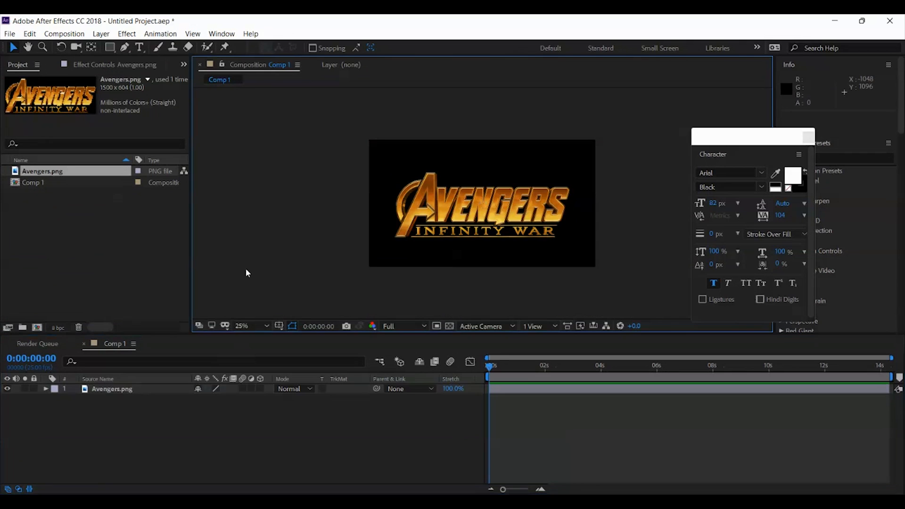
Select the scaled Avengers logo layer and pre-compose it into its own nested comp
click(243, 326)
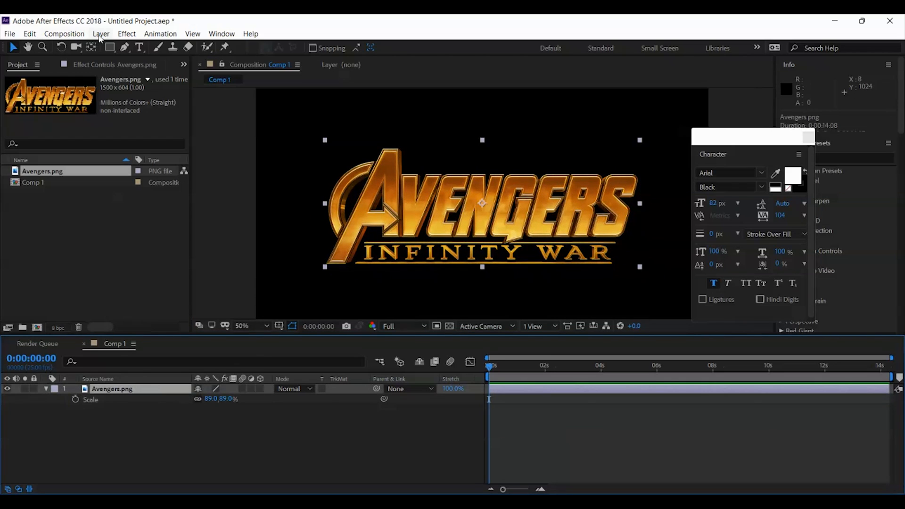
click(101, 34)
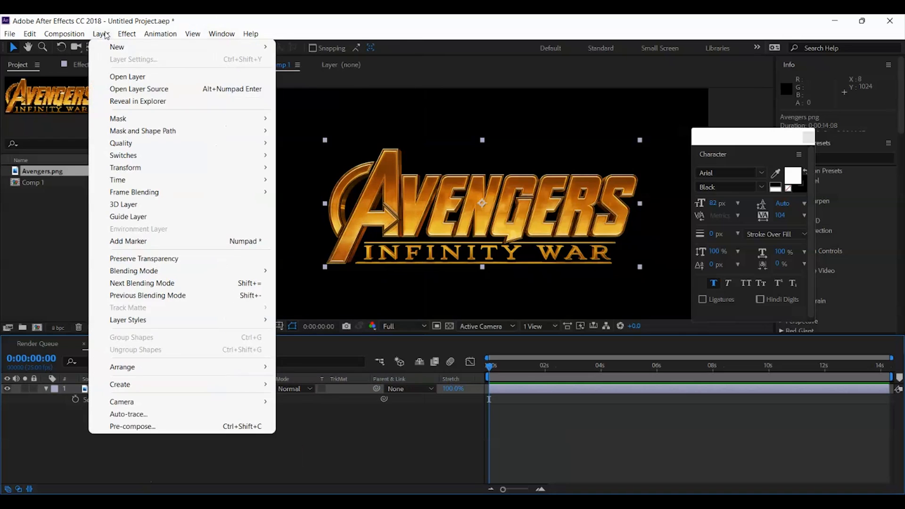
click(132, 426)
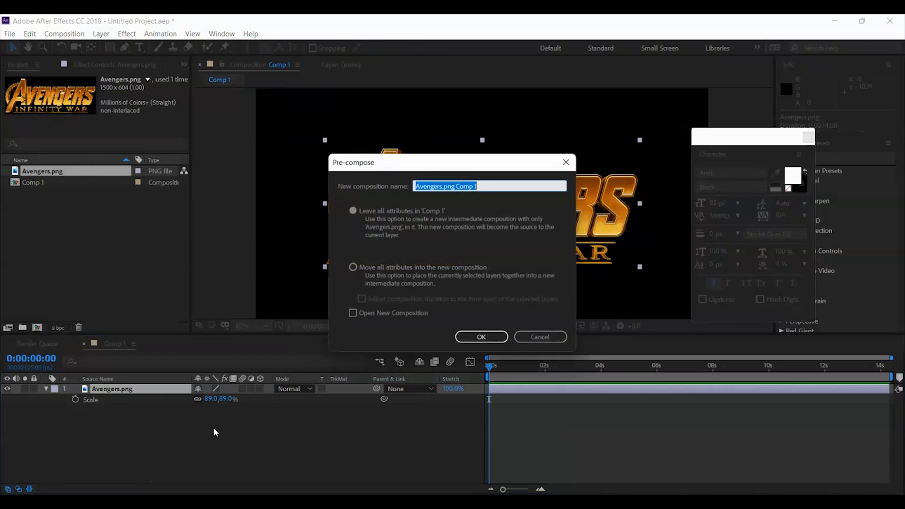
click(482, 336)
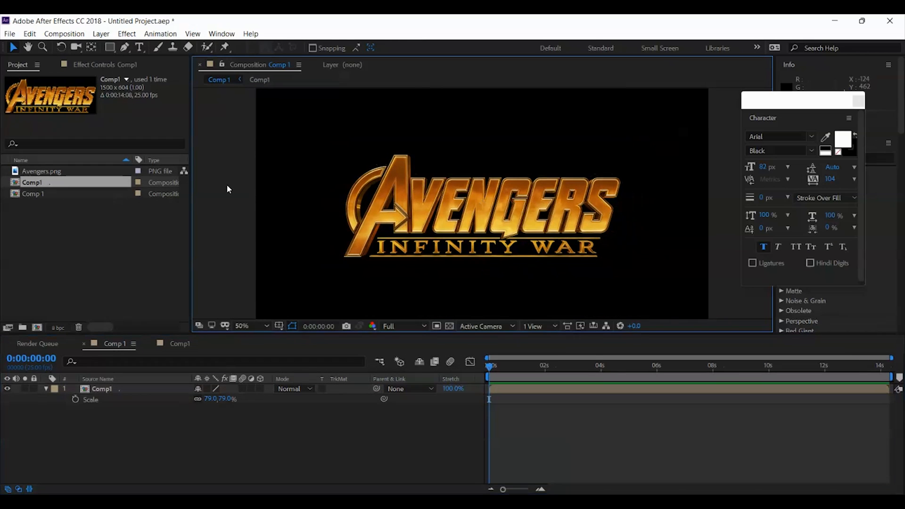
click(113, 47)
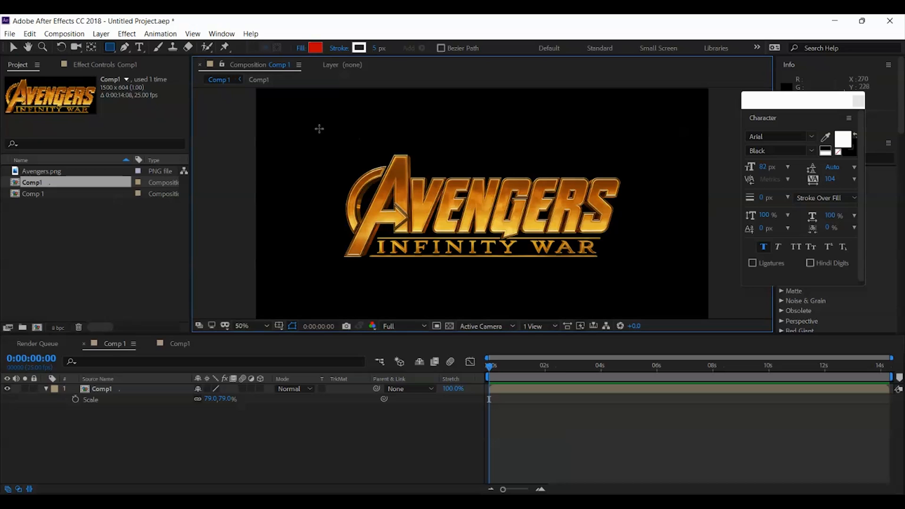
Draw a rectangle mask on the logo, keyframe Mask Path, and preview the wipe around six seconds
click(248, 326)
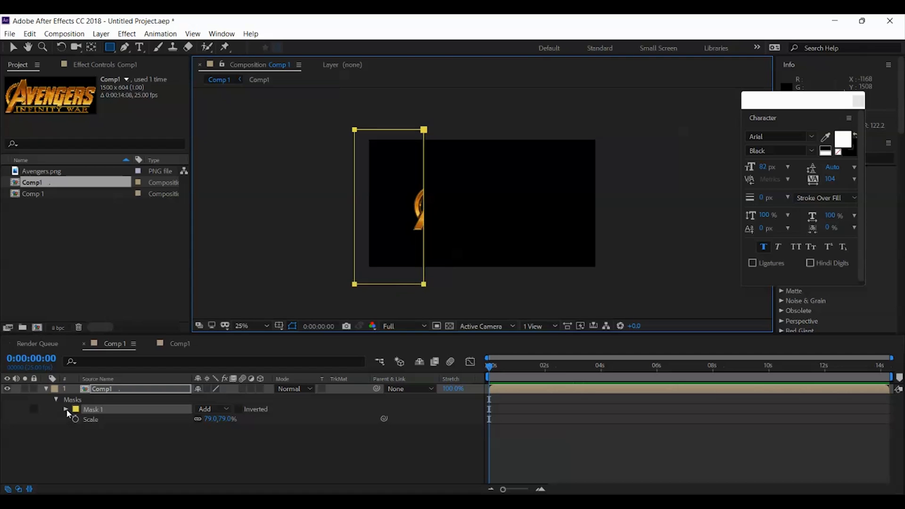
click(66, 409)
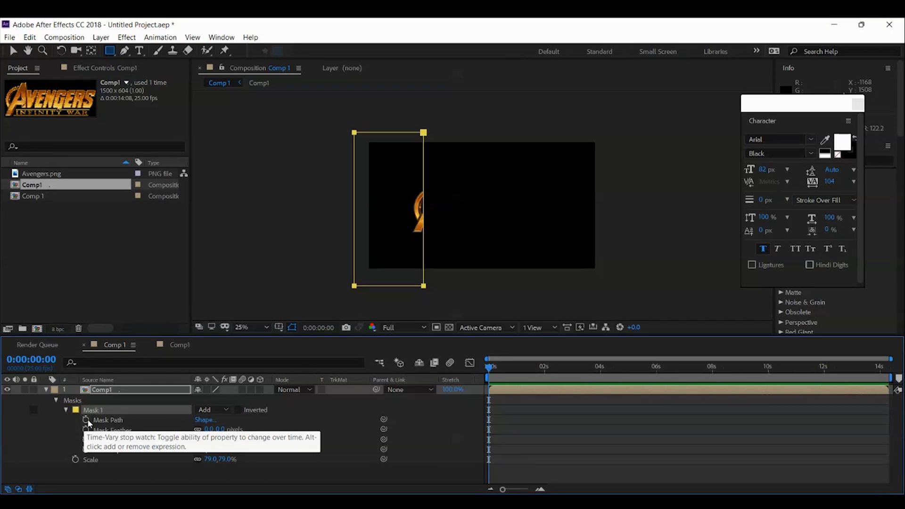
click(85, 419)
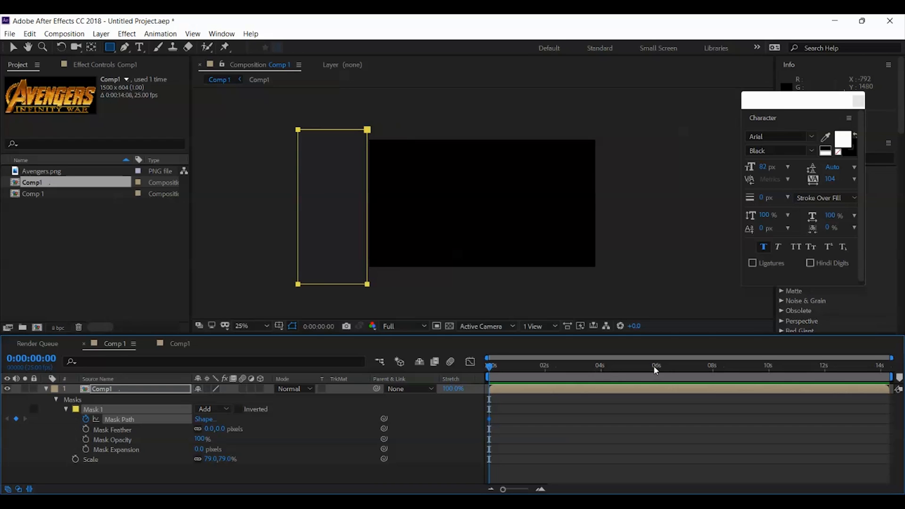
click(602, 365)
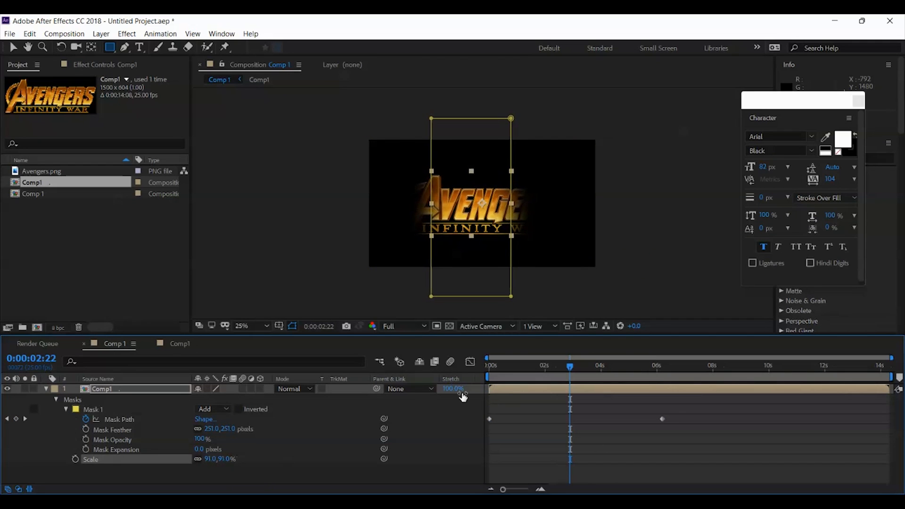
click(565, 366)
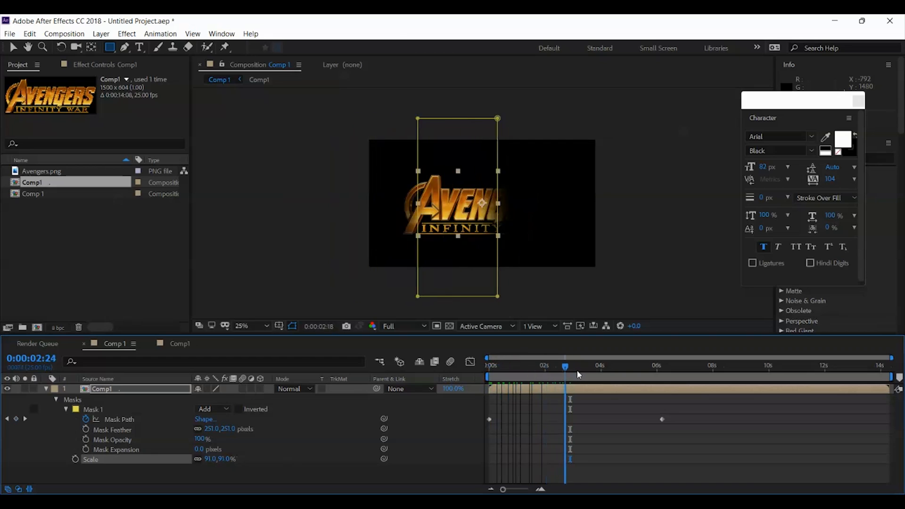
click(564, 366)
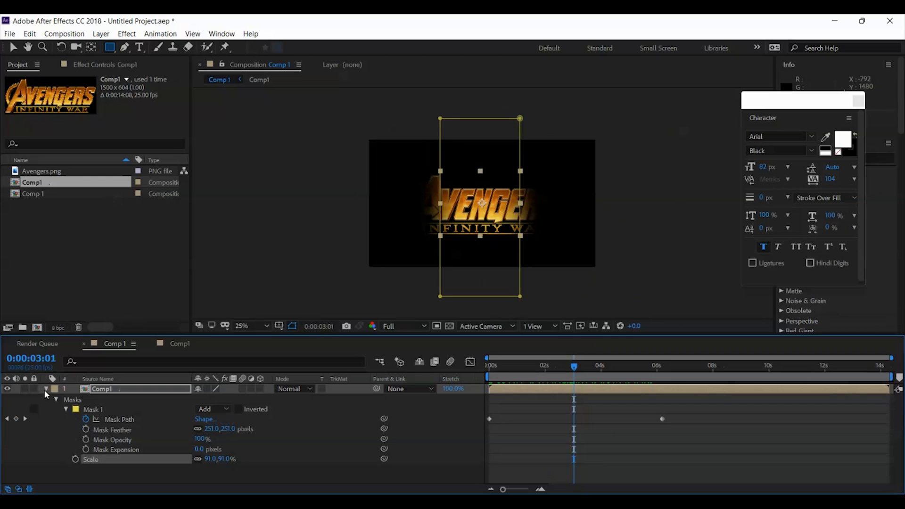
Pre-compose the masked logo layer as 'Logo', moving all attributes into the new composition
click(46, 389)
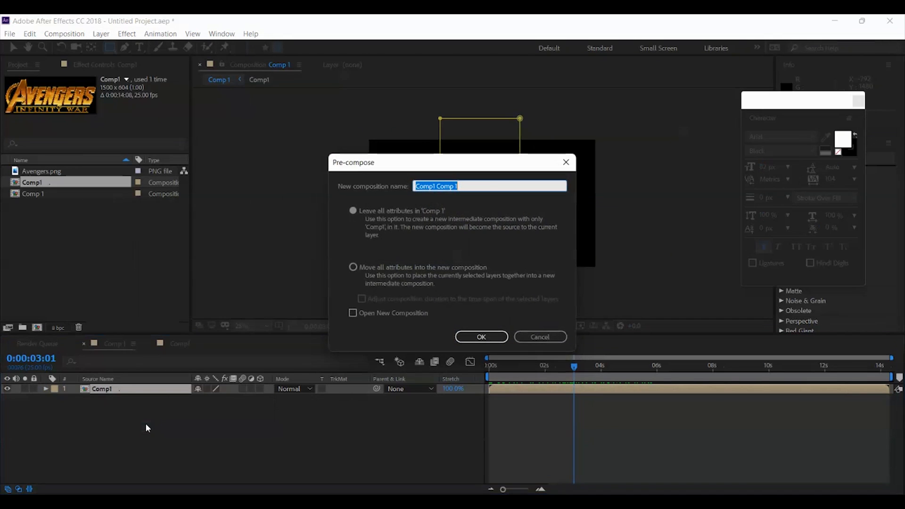
mouse_move(200, 309)
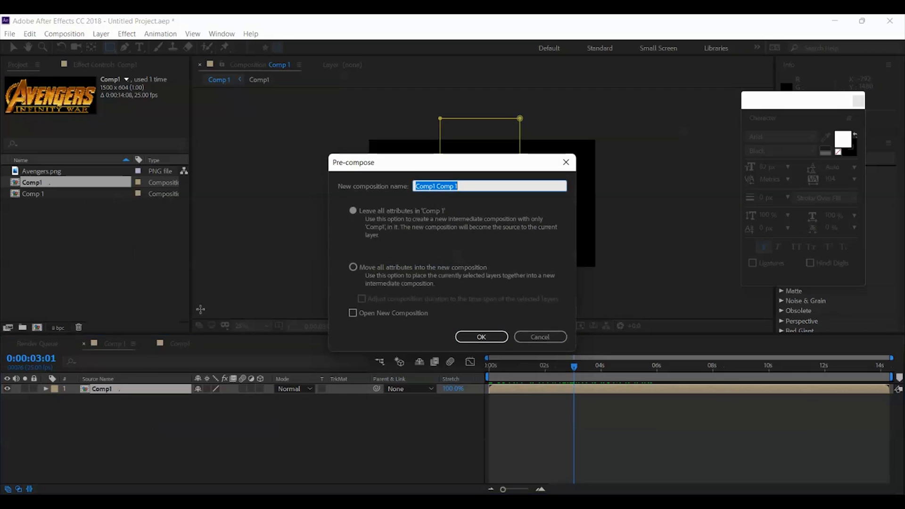
text(Logo)
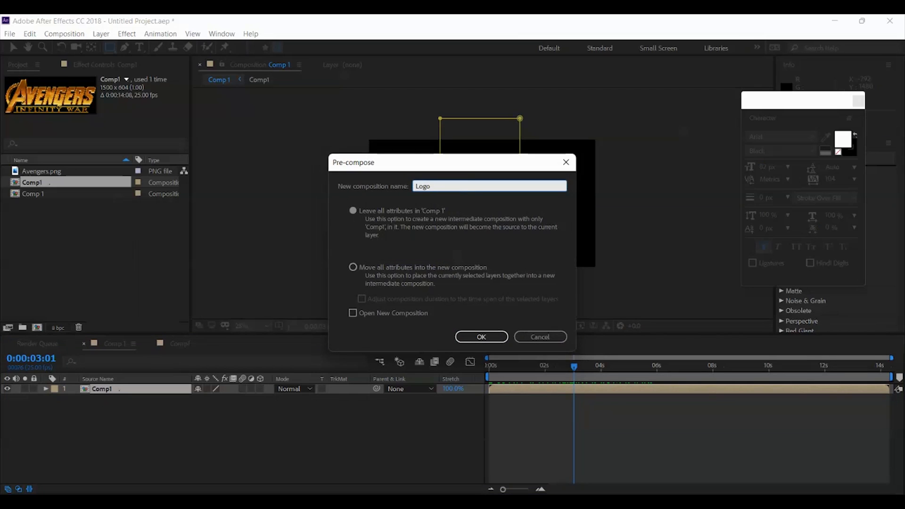
click(353, 267)
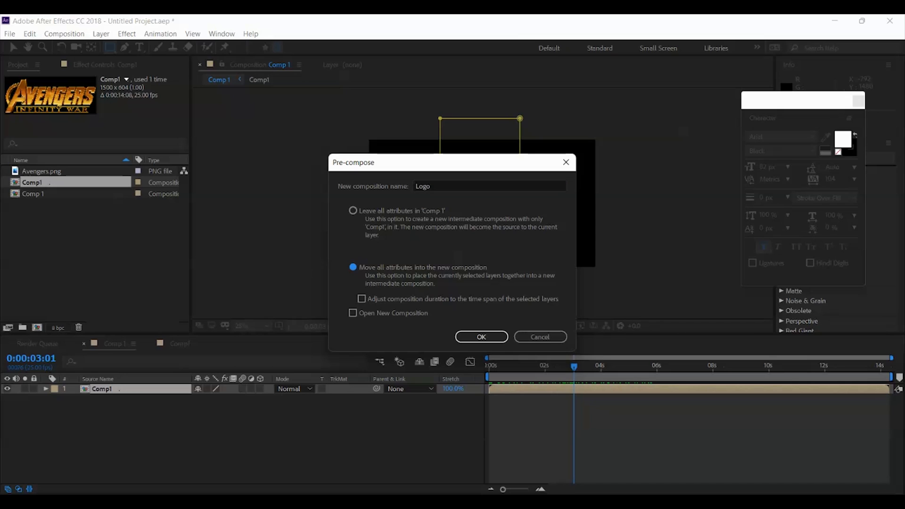
click(481, 337)
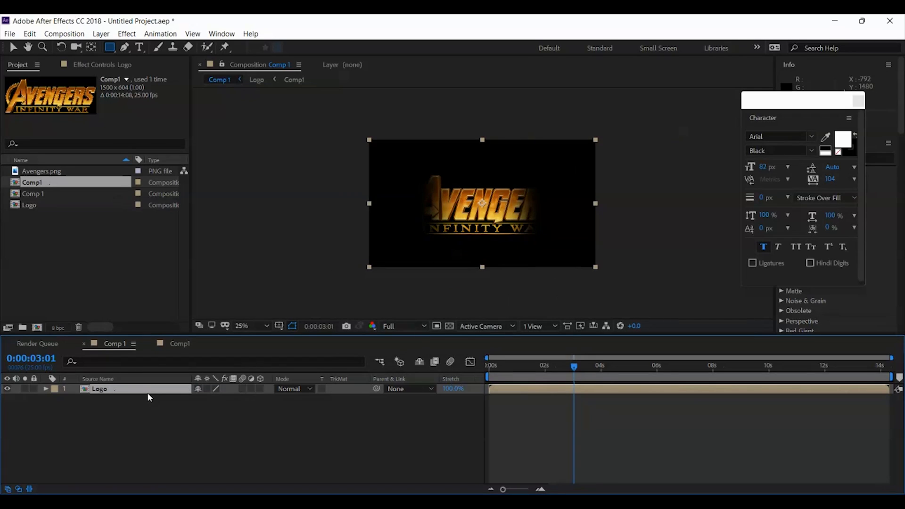
mouse_move(130, 393)
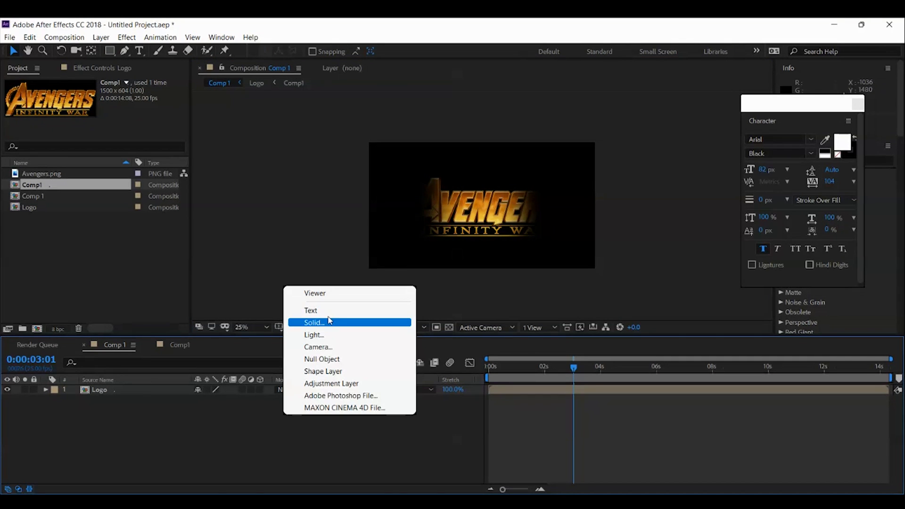
Create a full-frame black solid, Black Solid 1, above the Logo layer
click(314, 322)
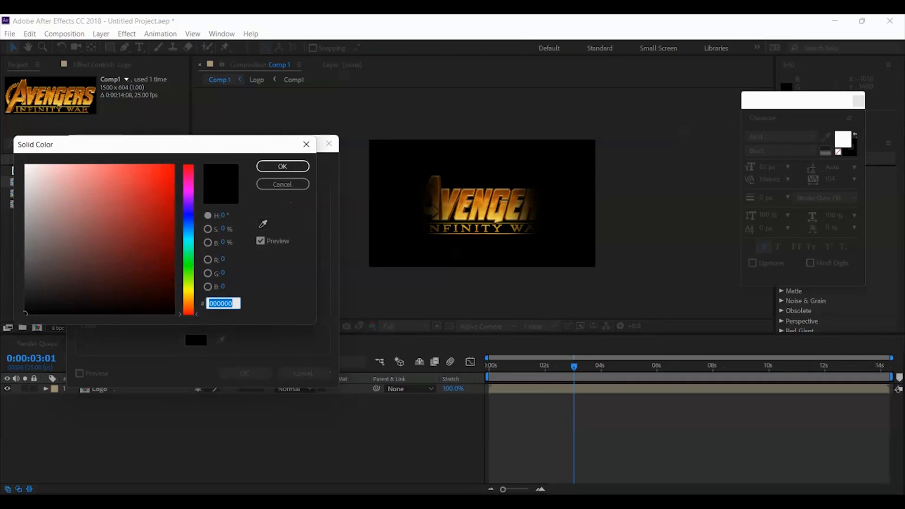
click(282, 166)
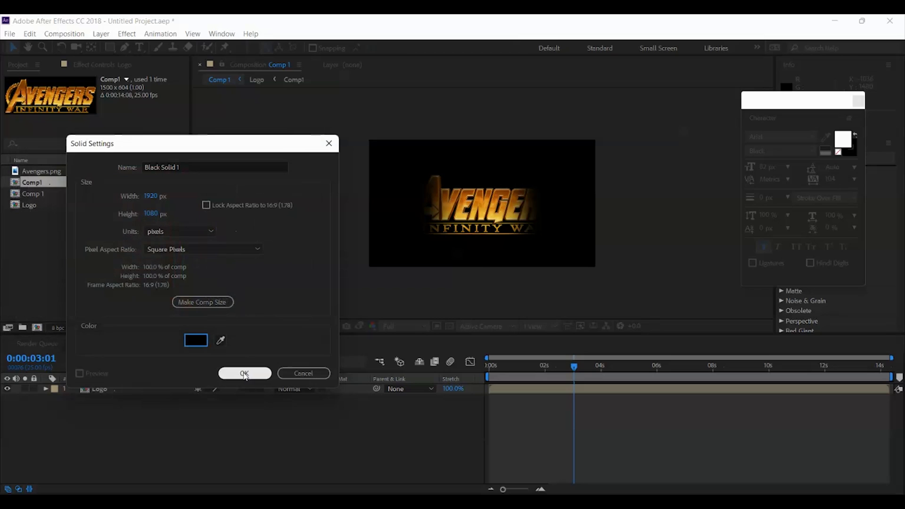
click(244, 373)
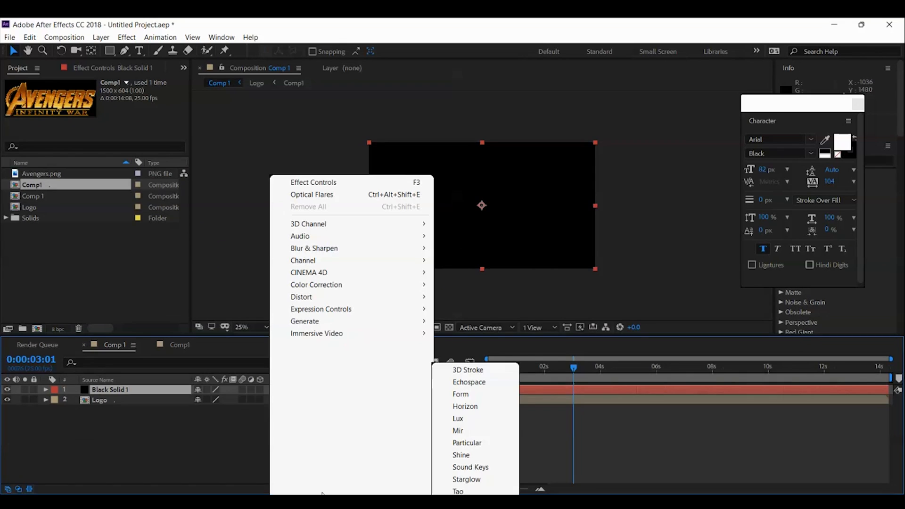
mouse_move(458, 491)
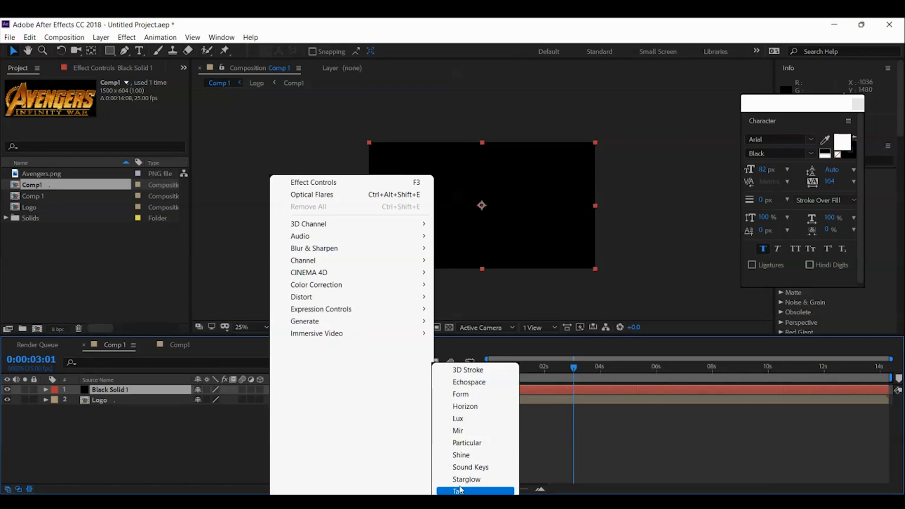
Apply Trapcode Particular to Black Solid 1, toggle Logo visibility, and select the solid's settings
click(467, 443)
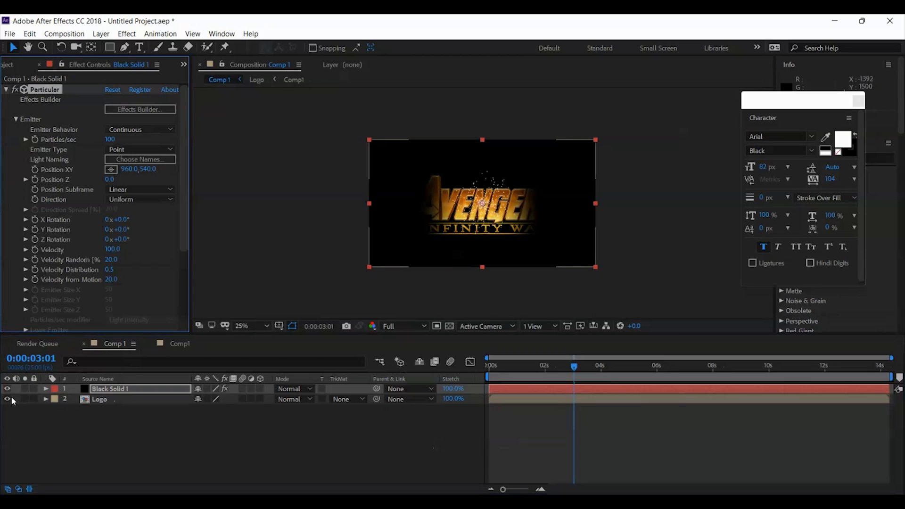
click(100, 399)
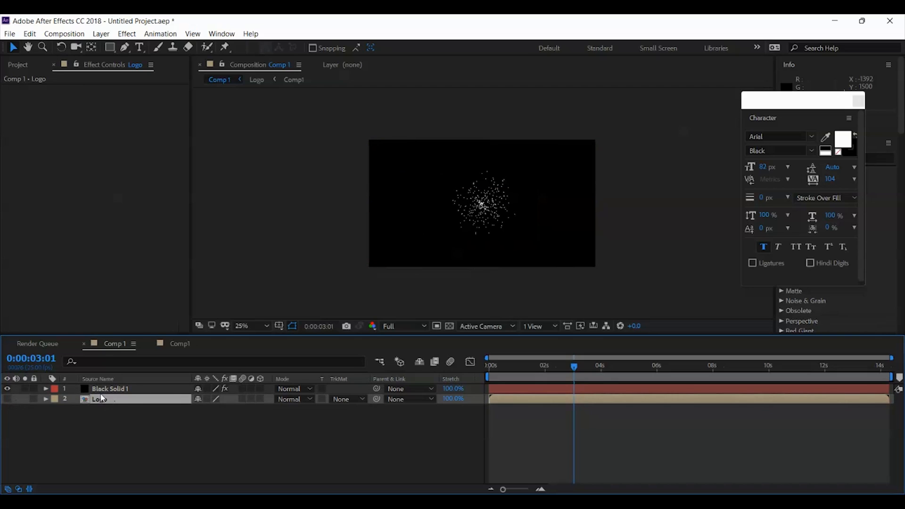
click(109, 388)
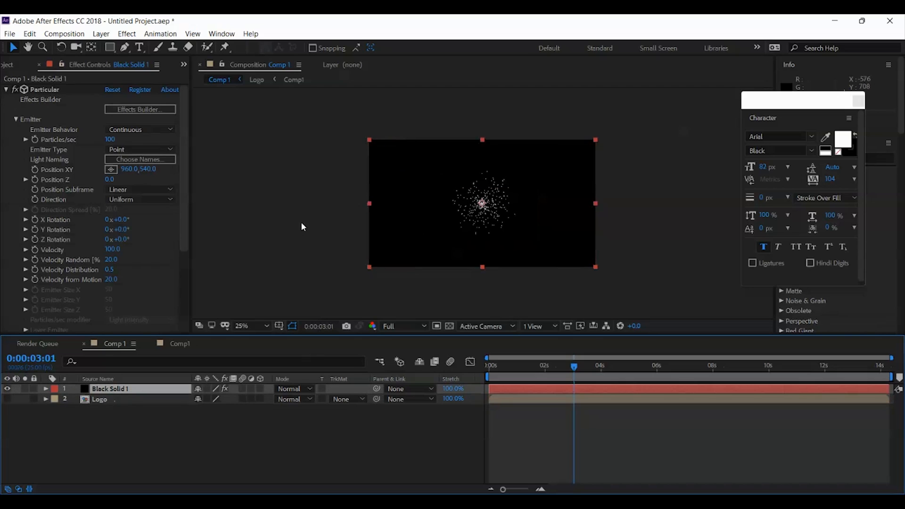
mouse_move(190, 191)
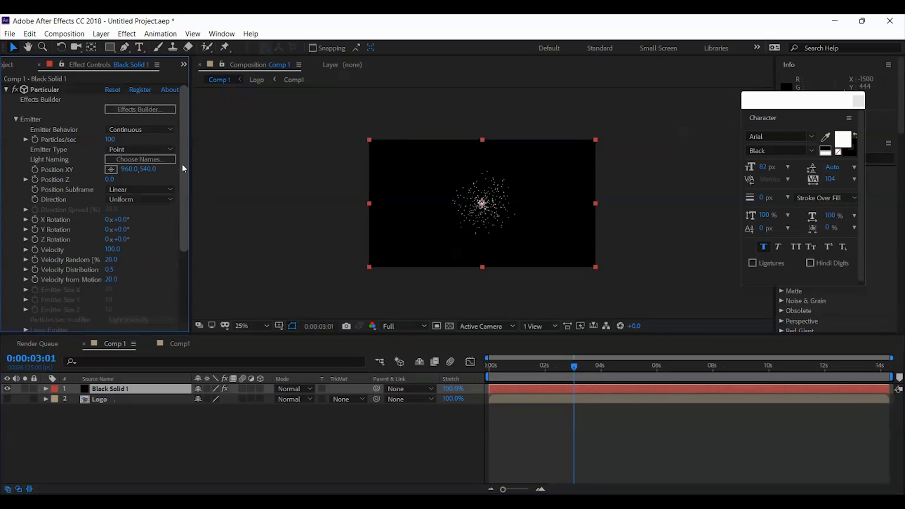
mouse_move(227, 182)
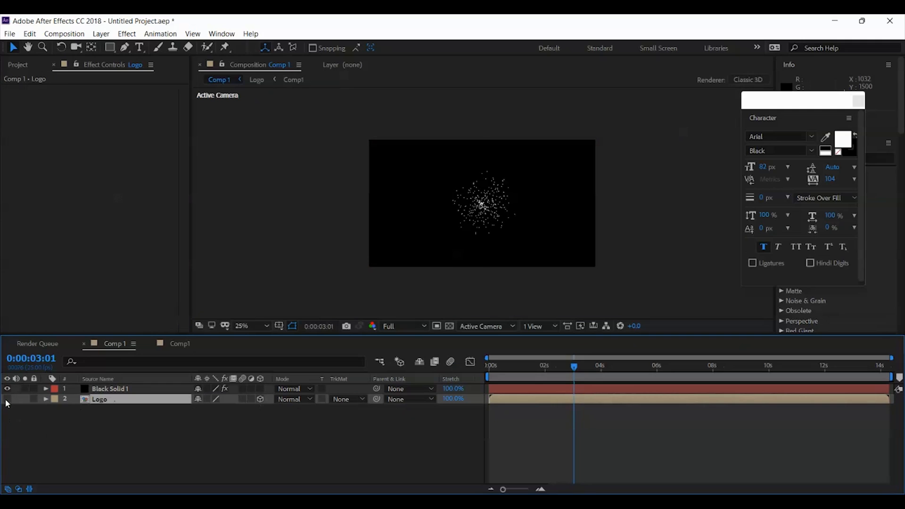
click(8, 399)
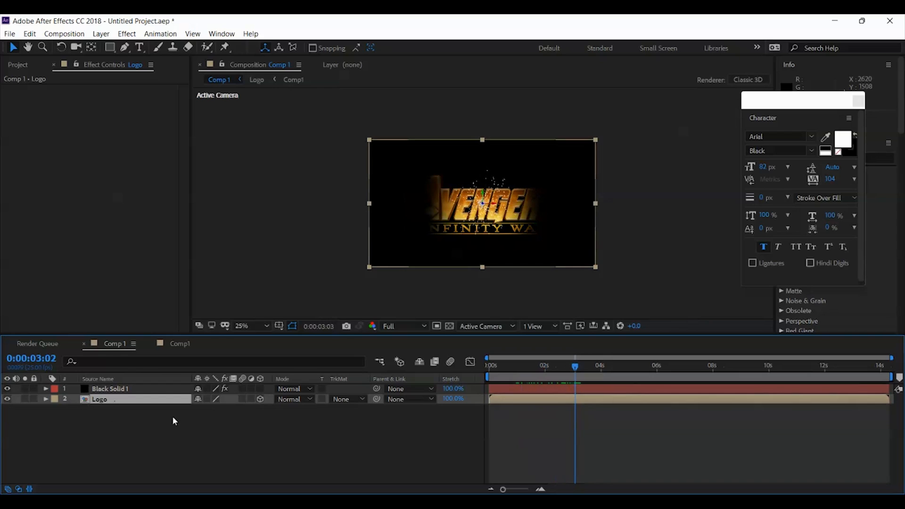
click(110, 389)
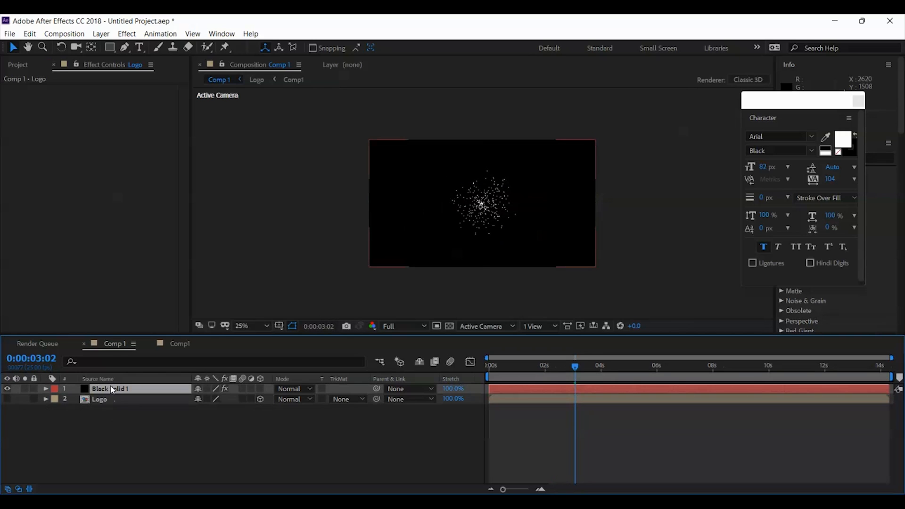
click(111, 389)
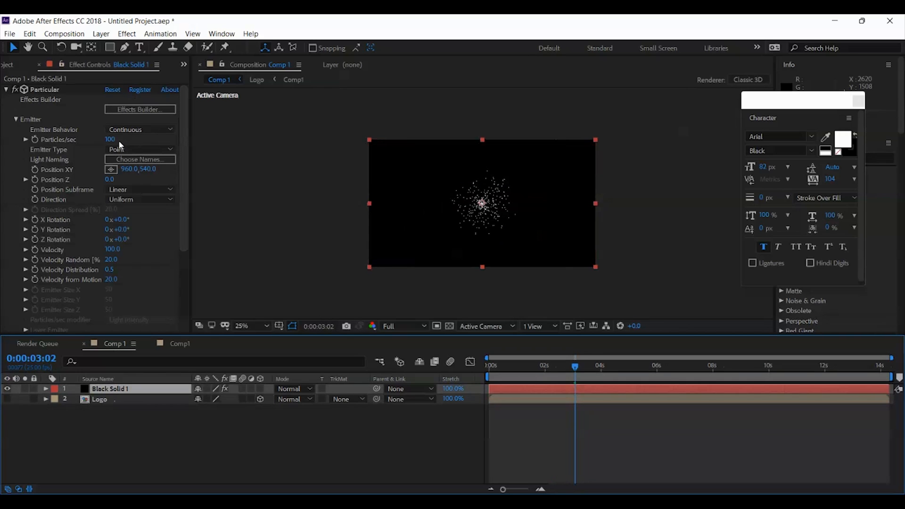
Set Particular's Particles/sec to 300000, then try the Light(s) emitter type and dismiss its message
double_click(110, 139)
text(00)
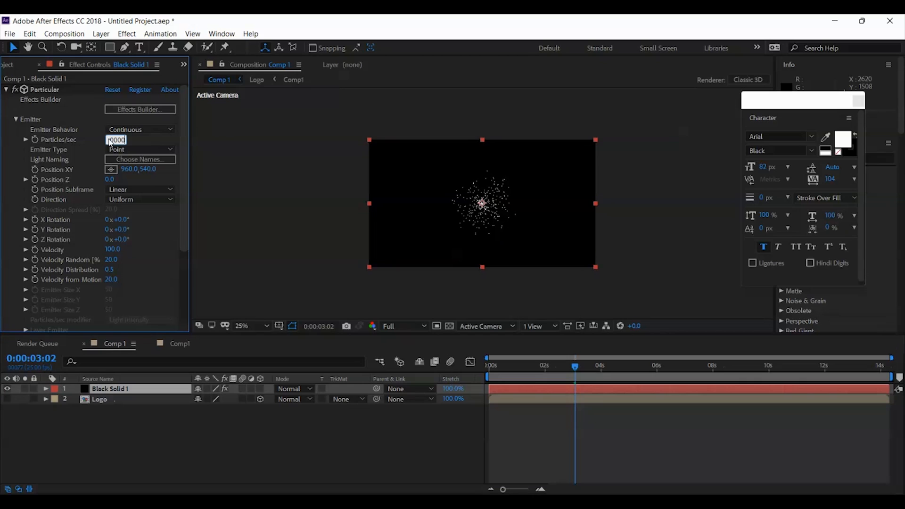
mouse_move(151, 109)
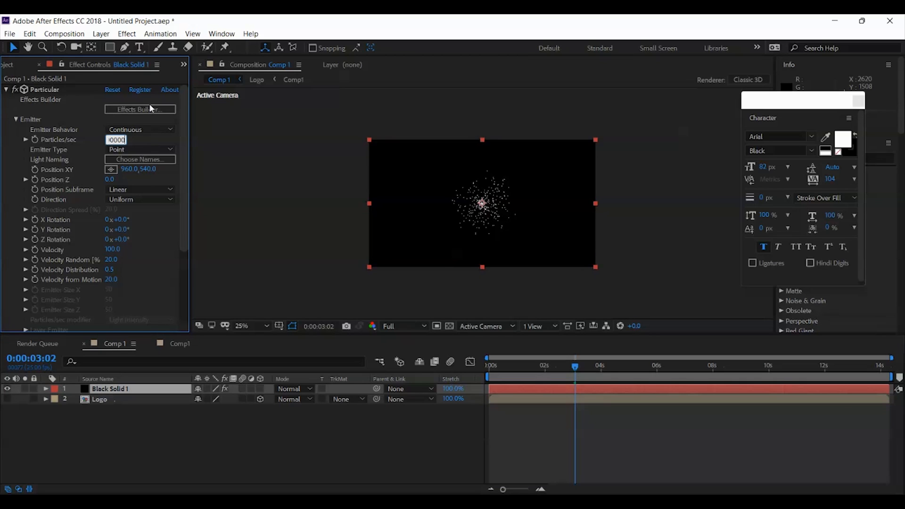
mouse_move(134, 150)
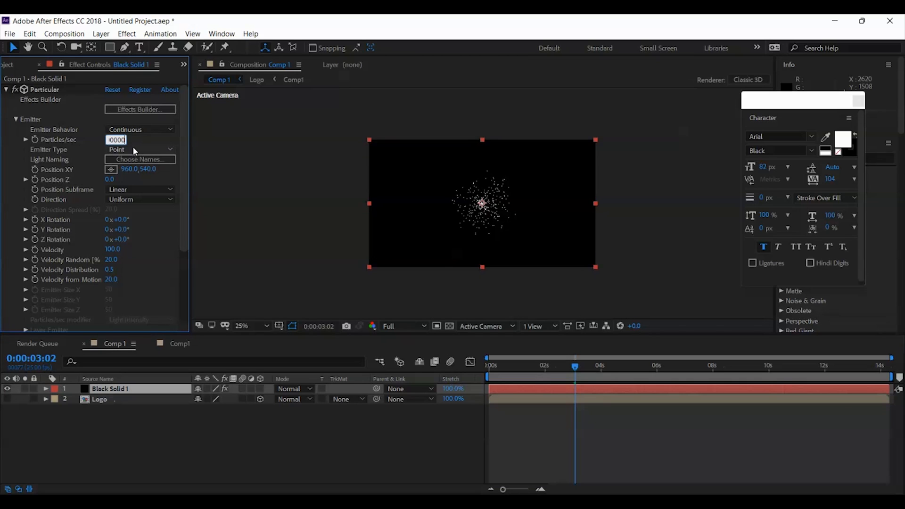
text(300000)
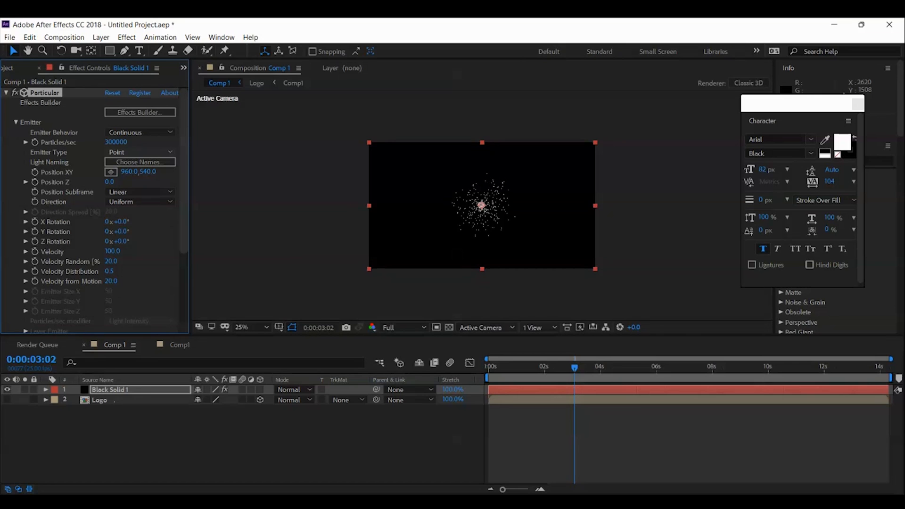
click(139, 151)
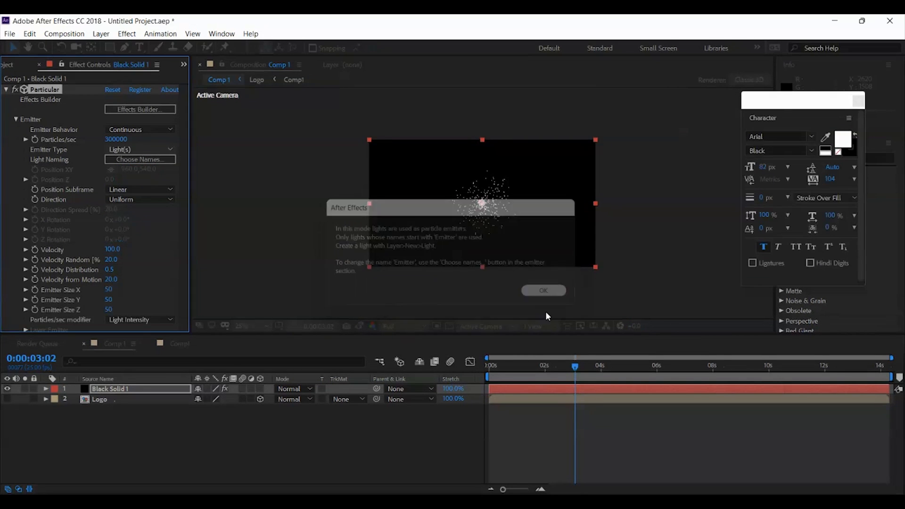
click(543, 290)
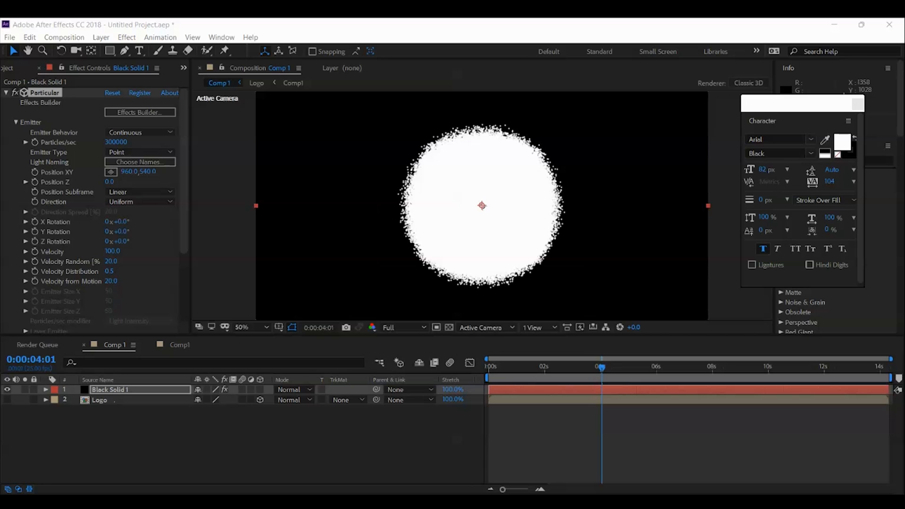
mouse_move(603, 369)
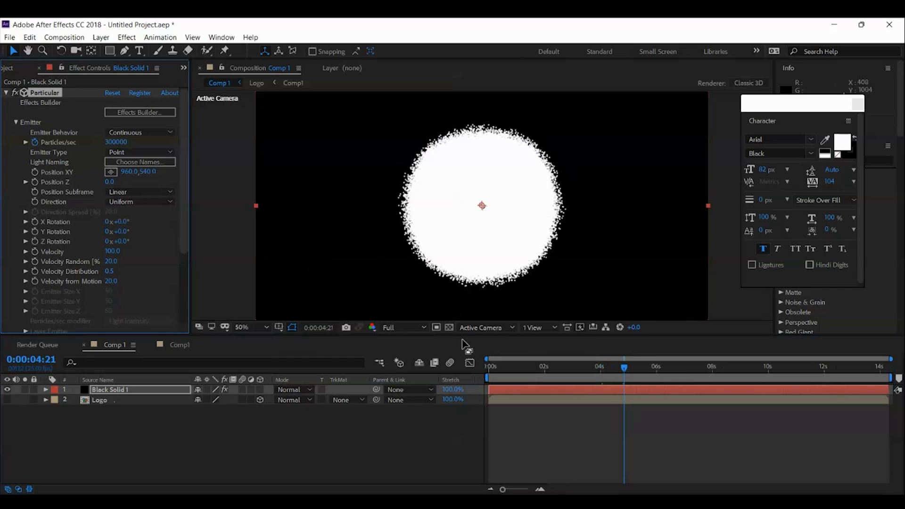
mouse_move(404, 316)
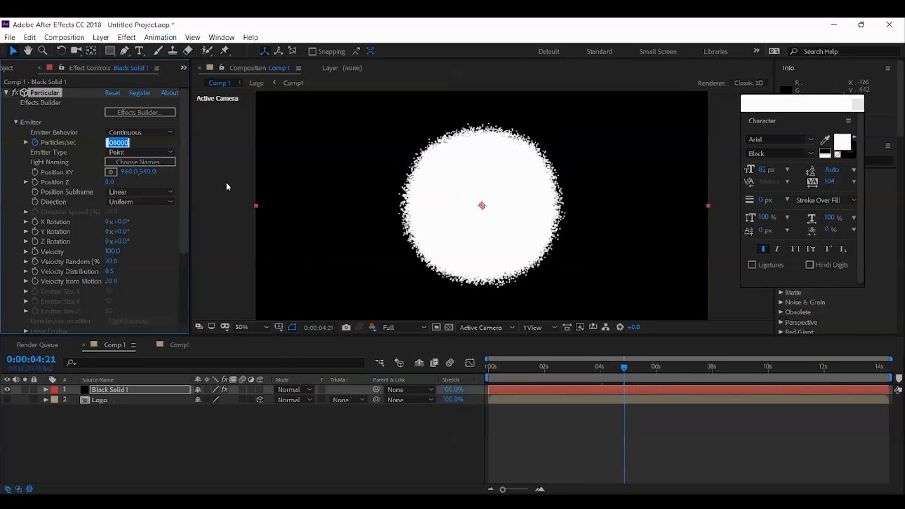
Set Particles/sec to 0, Emitter Type to Light(s), and Velocity and Velocity from Motion to 0
text(0)
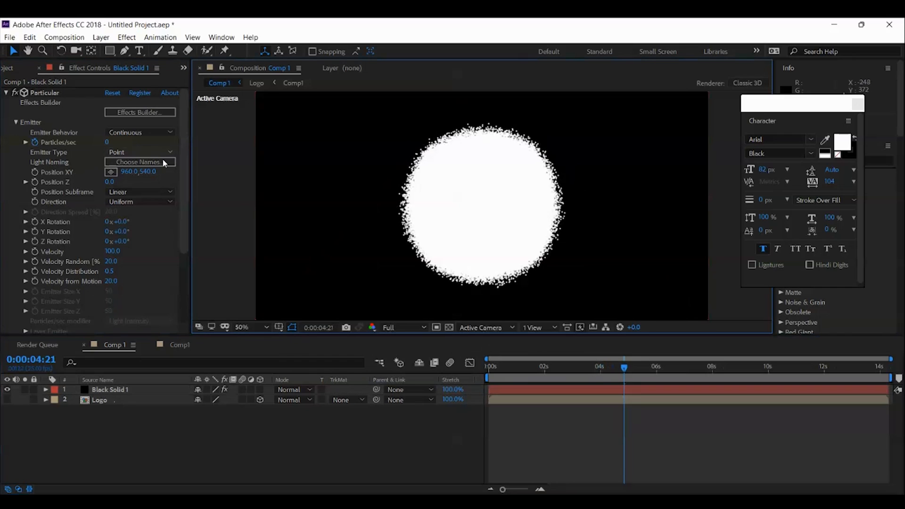
mouse_move(154, 156)
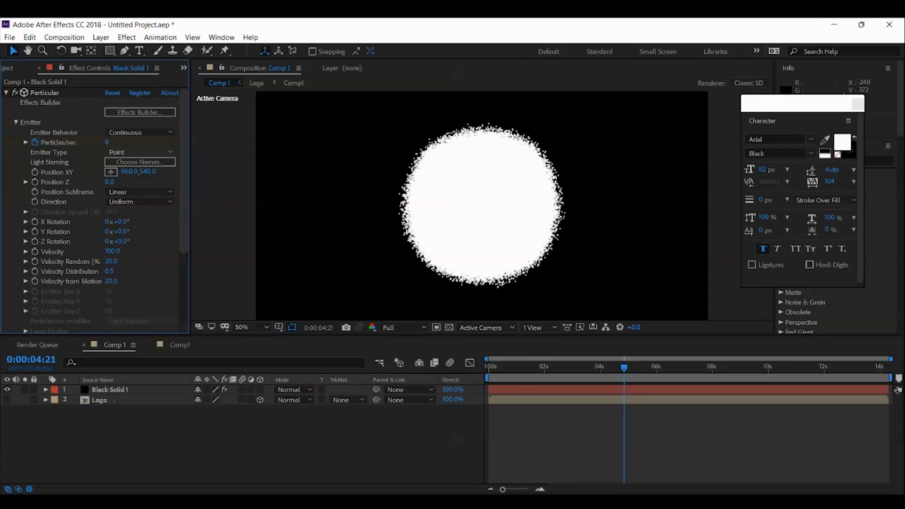
click(139, 151)
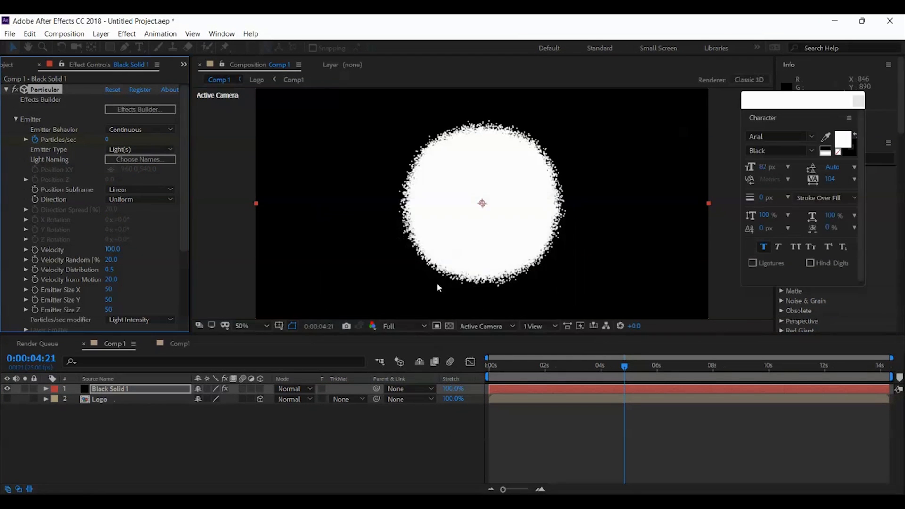
scroll(down, 3)
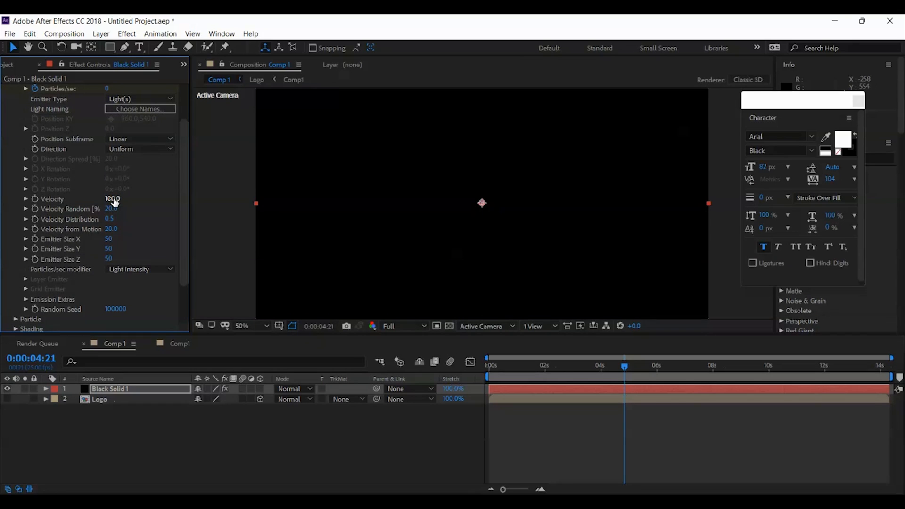
double_click(112, 198)
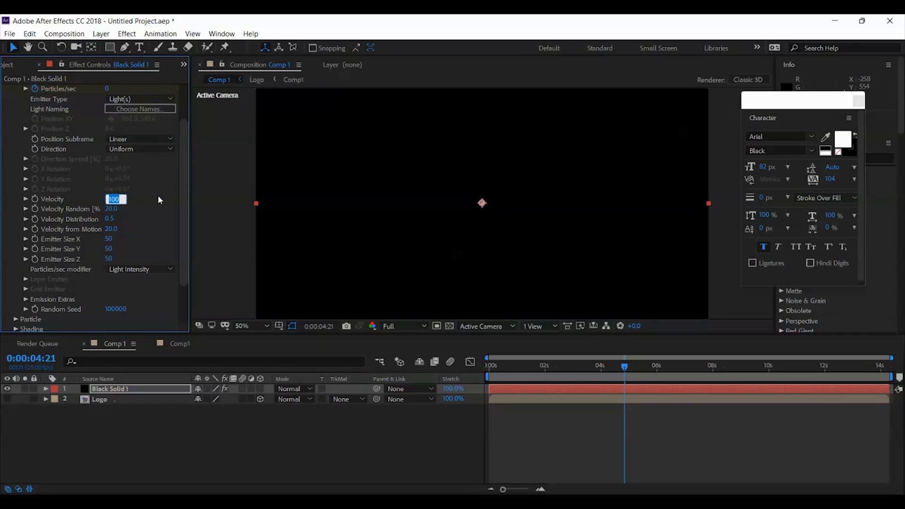
key(Tab)
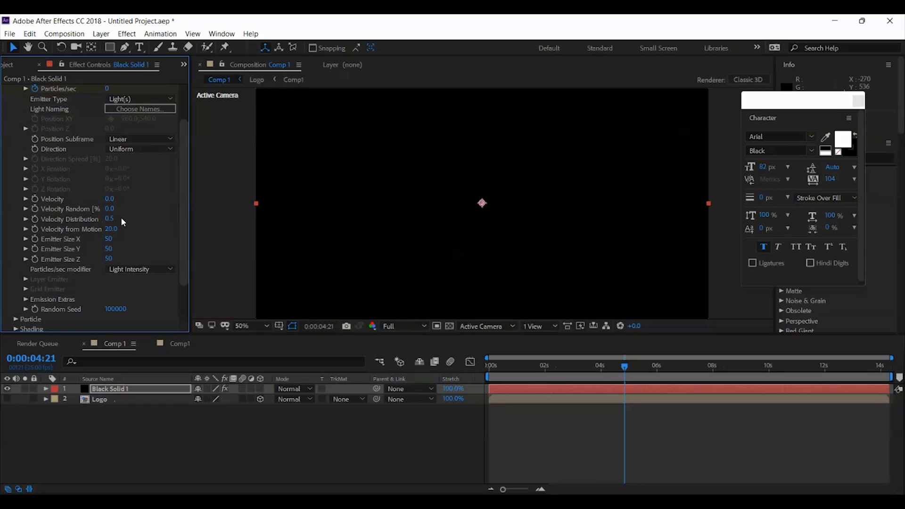
mouse_move(225, 211)
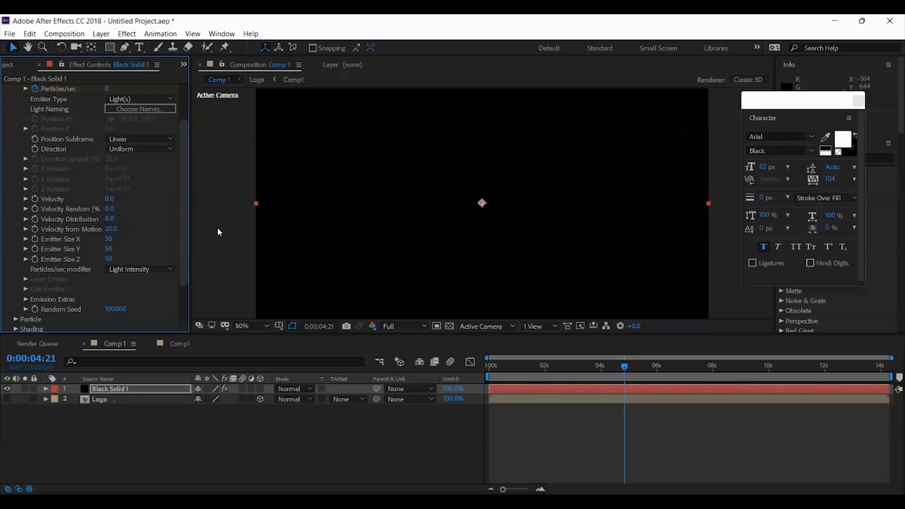
mouse_move(291, 221)
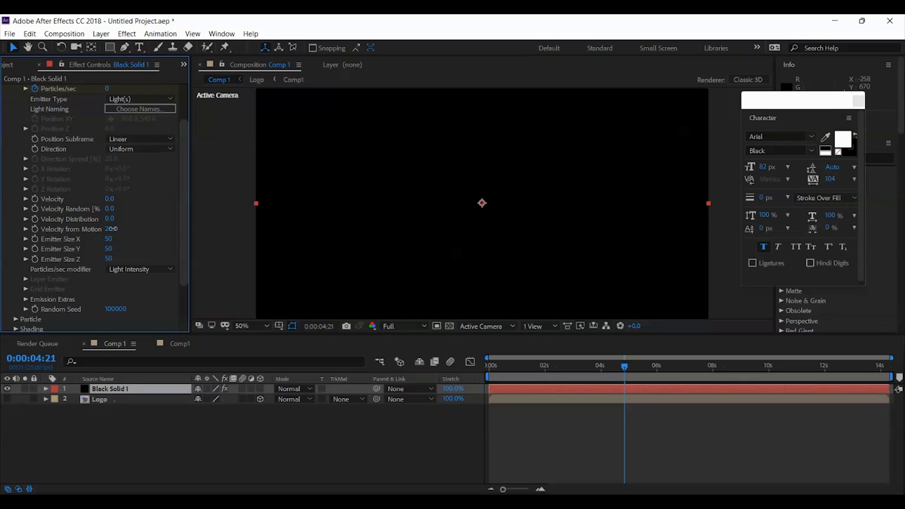
double_click(115, 230)
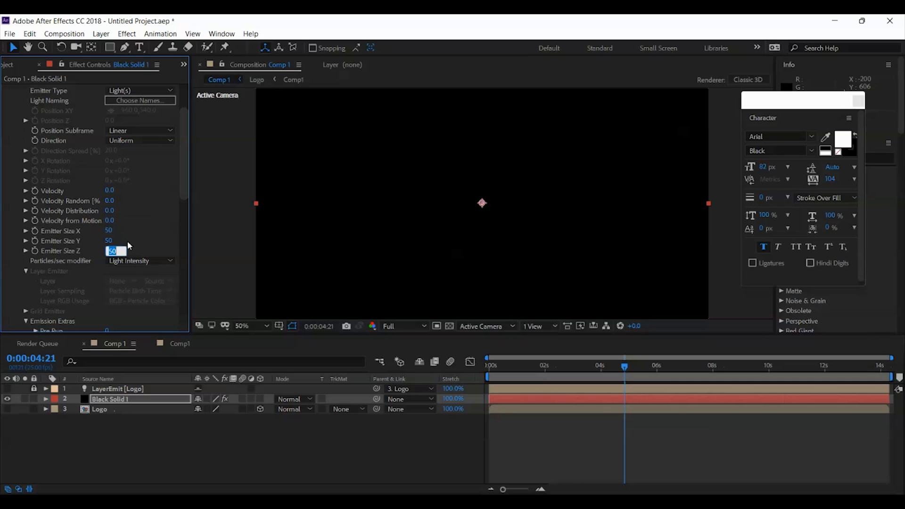
mouse_move(129, 239)
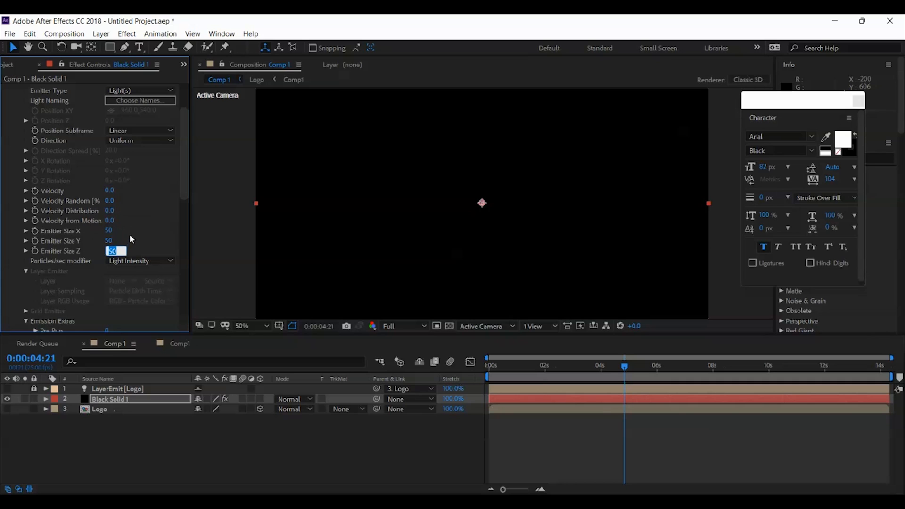
Set Emitter Size Z to 1, emit from layer 3. Logo, sampled at Particle Birth Time
text(1)
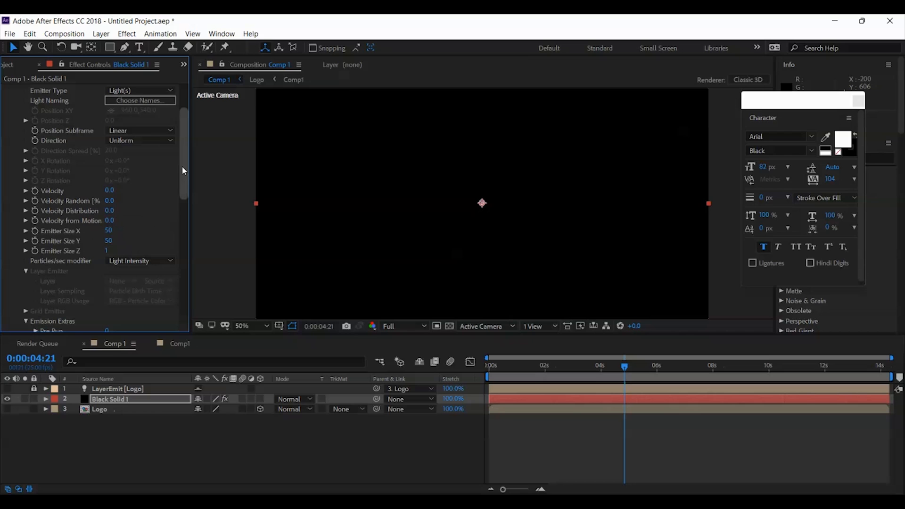
scroll(up, 3)
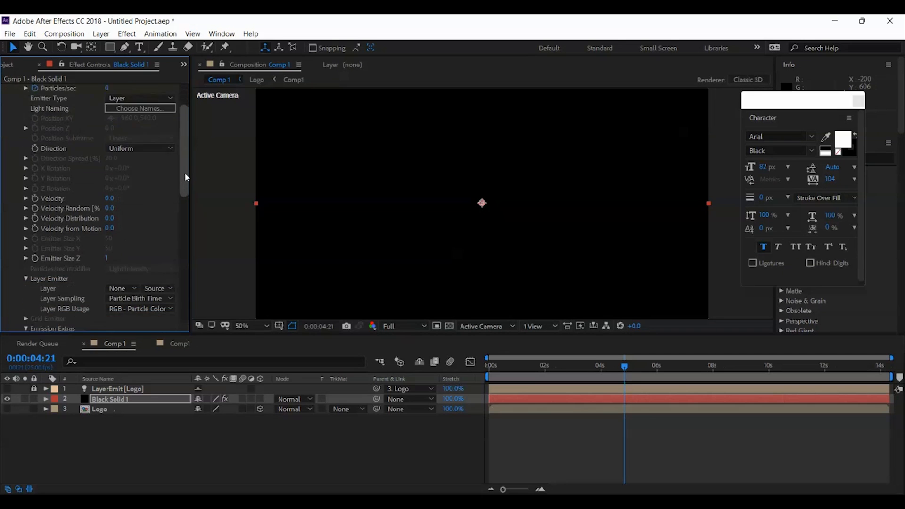
scroll(down, 3)
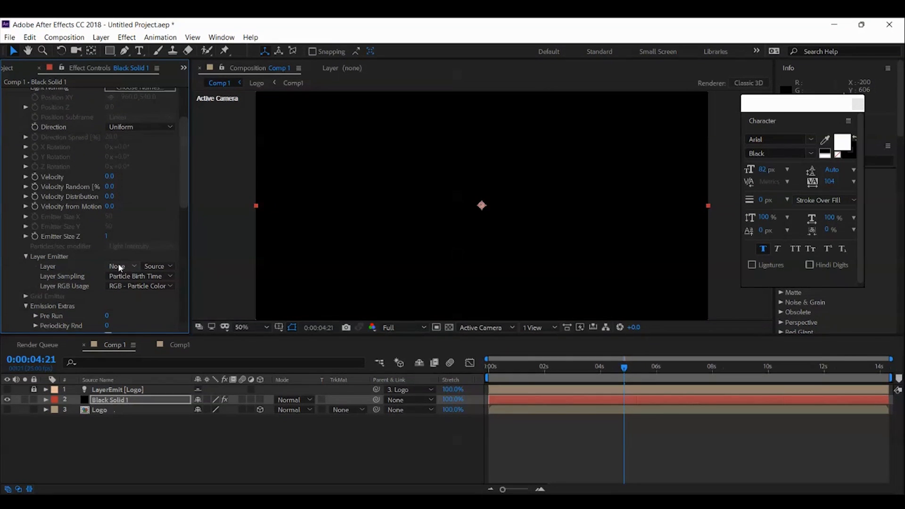
click(119, 266)
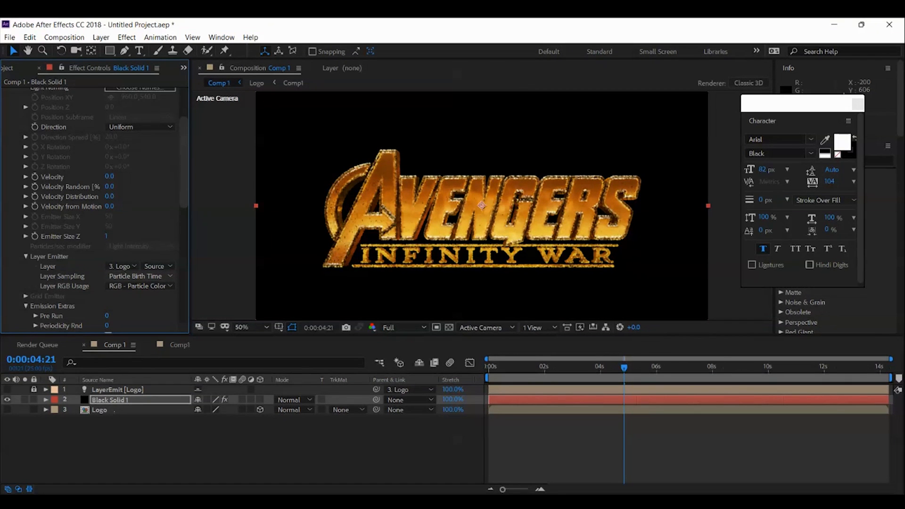
click(139, 275)
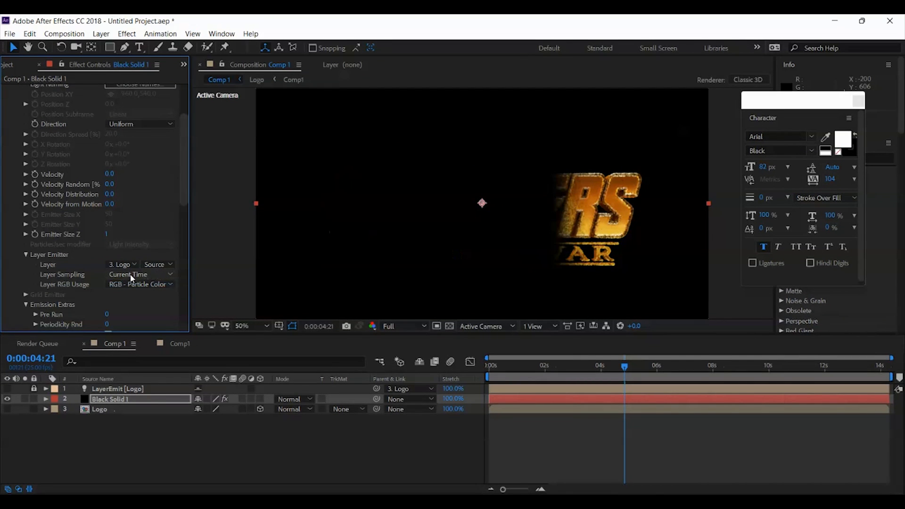
click(139, 274)
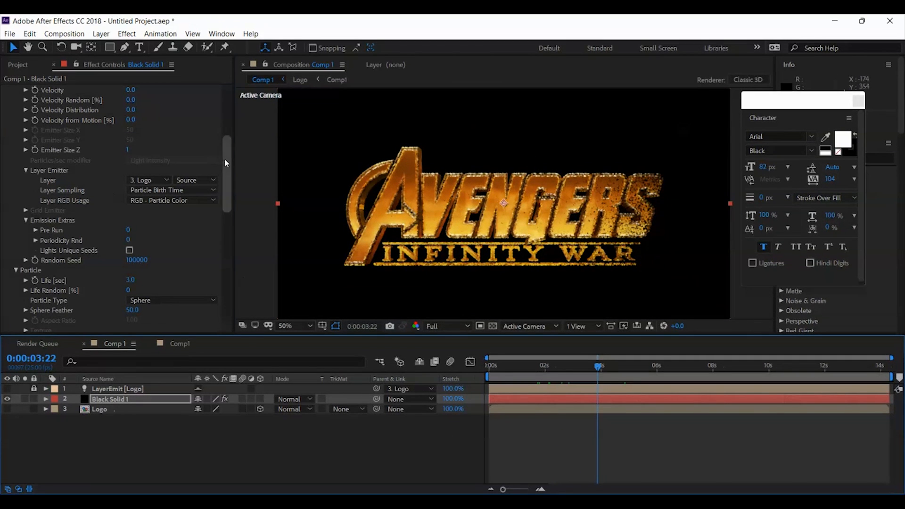
Set the particle Life to 2.5 seconds
scroll(down, 3)
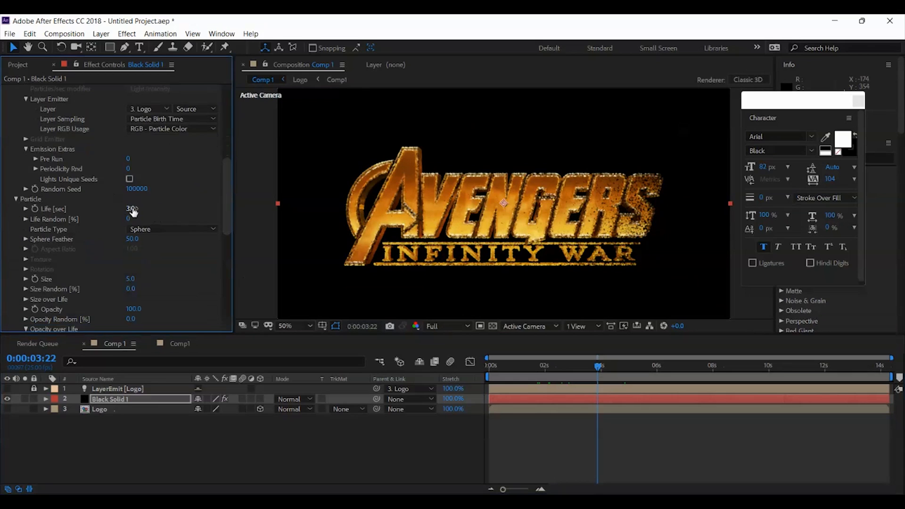
double_click(131, 209)
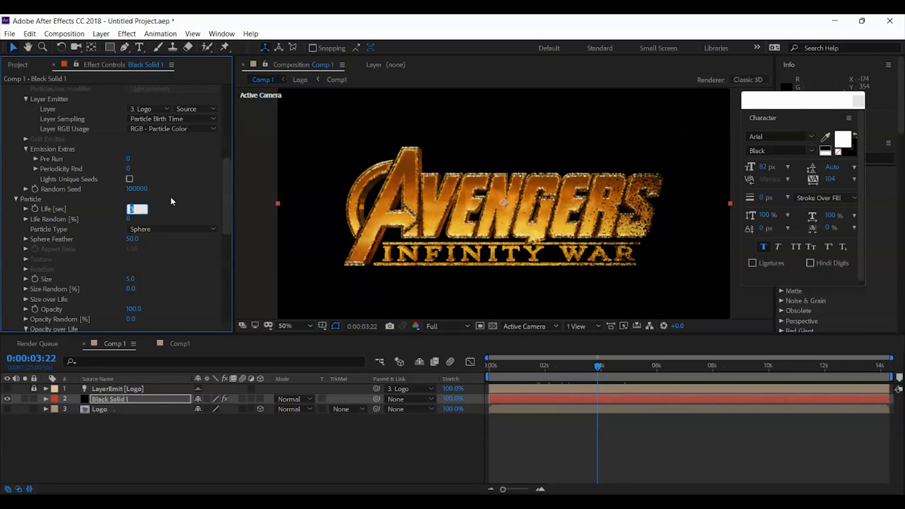
text(2.5)
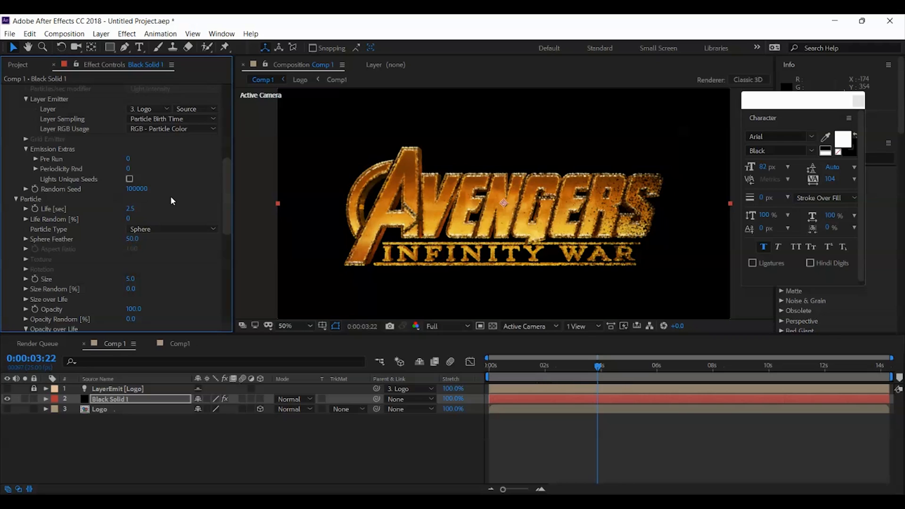
mouse_move(177, 235)
text(75)
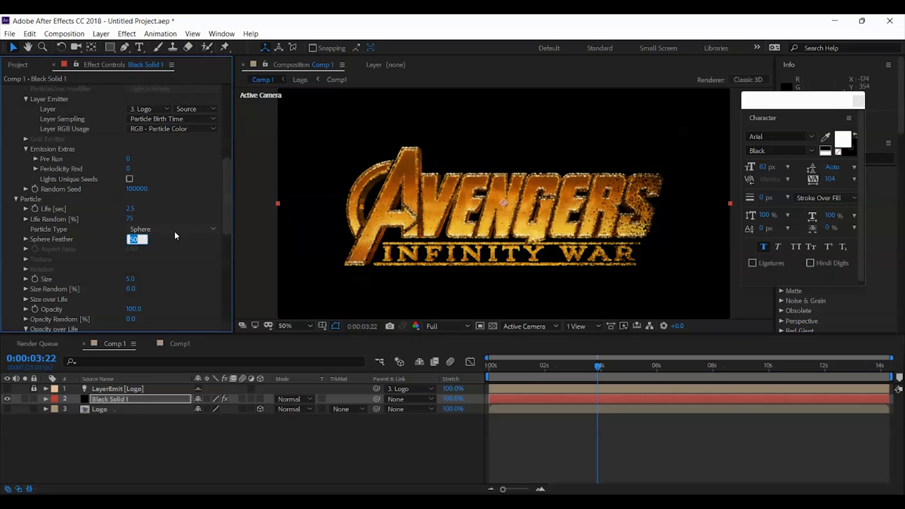
Set Sphere Feather to 100 and give Opacity over Life a descending fade-out curve
text(100.0)
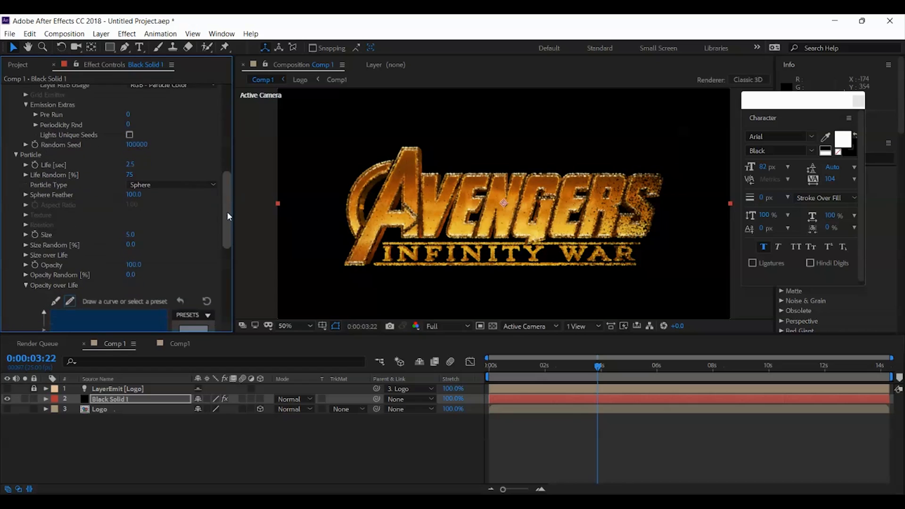
scroll(down, 3)
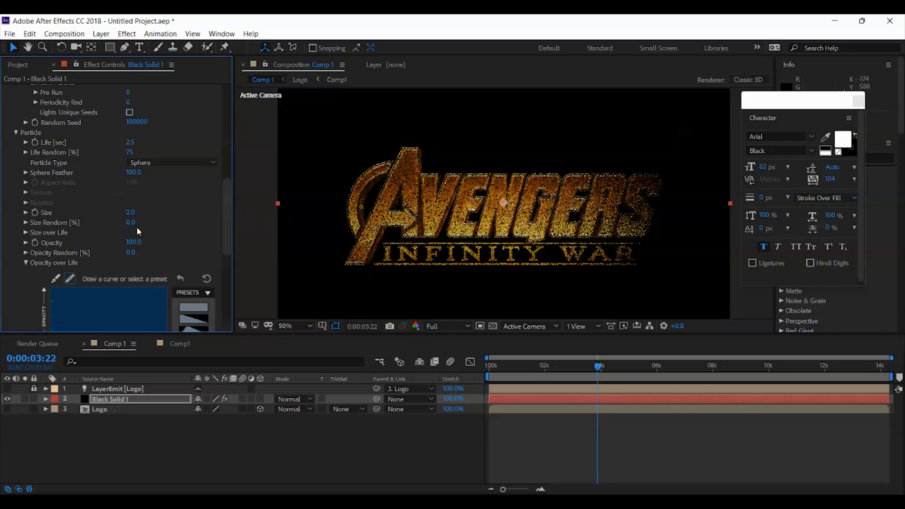
mouse_move(131, 239)
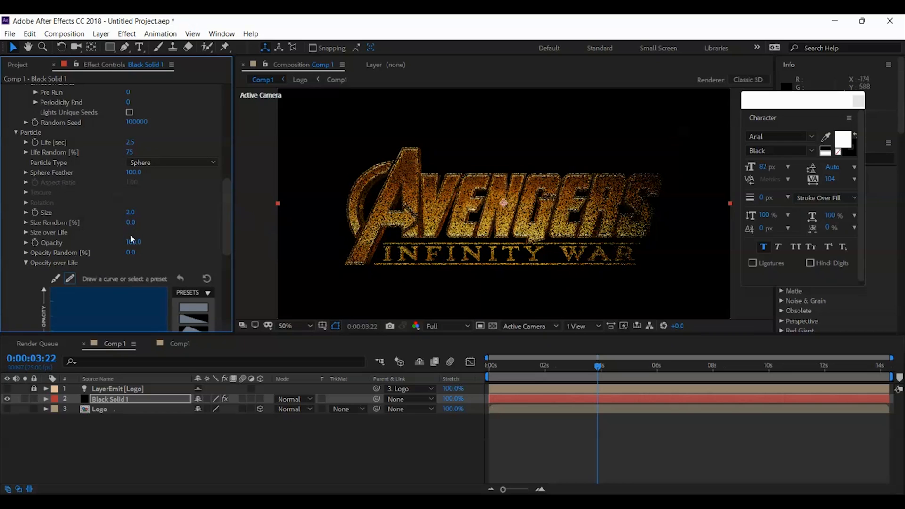
mouse_move(49, 265)
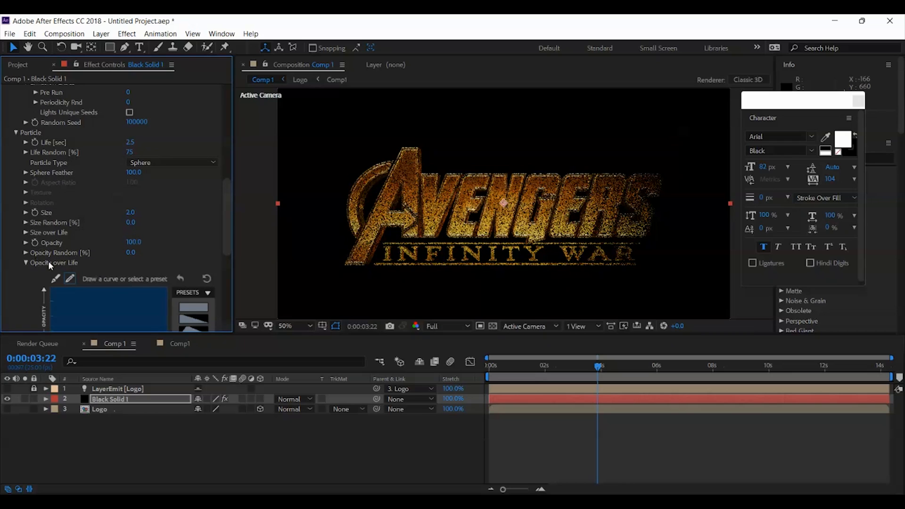
scroll(down, 3)
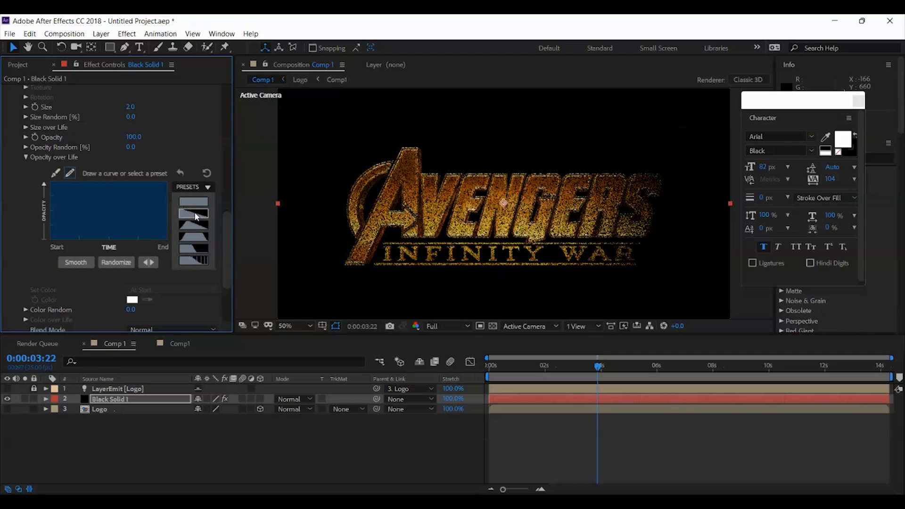
click(193, 216)
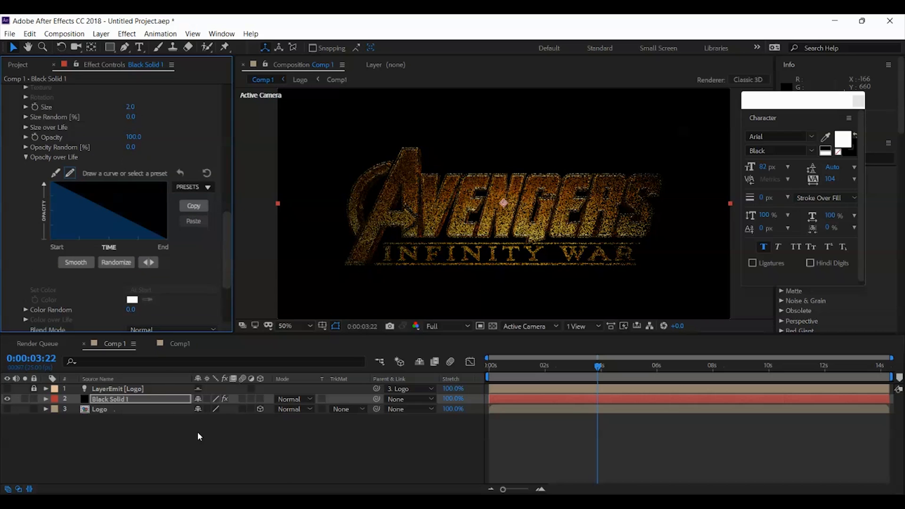
scroll(down, 3)
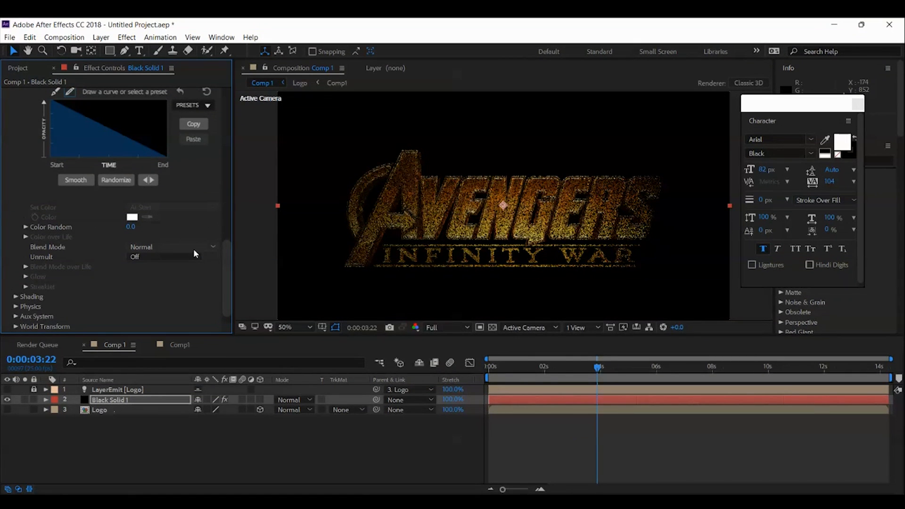
Set the particle Blend Mode to Add and expand Physics > Air
click(167, 246)
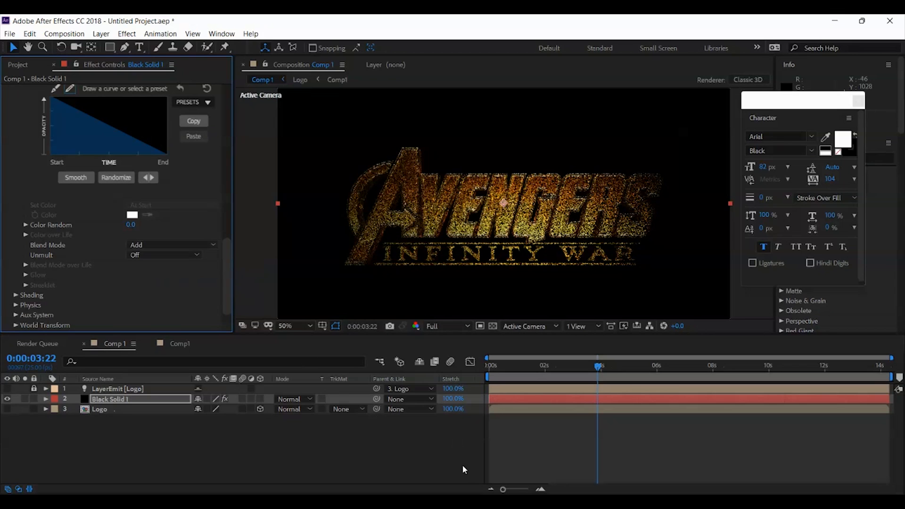
click(17, 276)
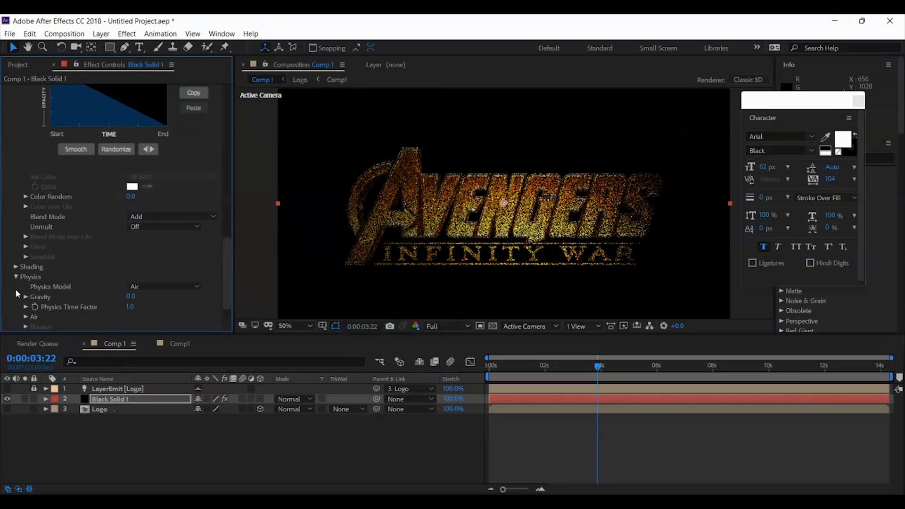
scroll(down, 3)
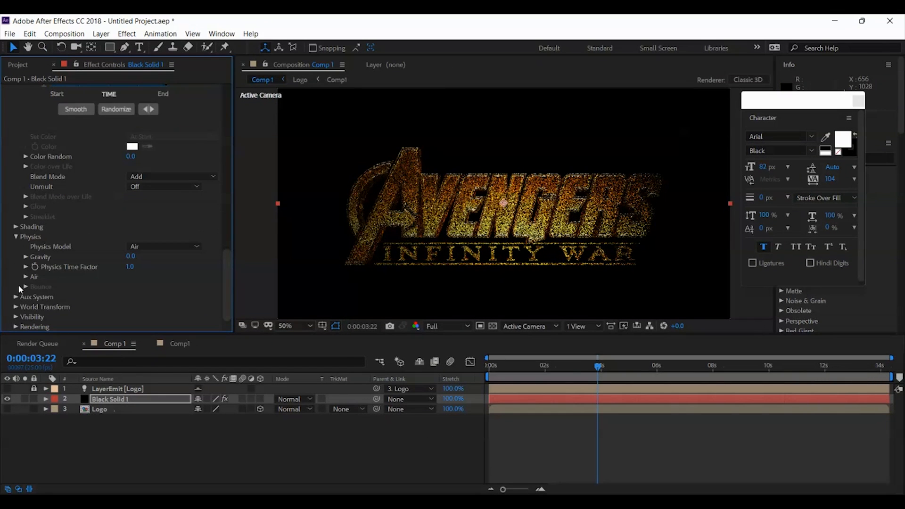
click(26, 277)
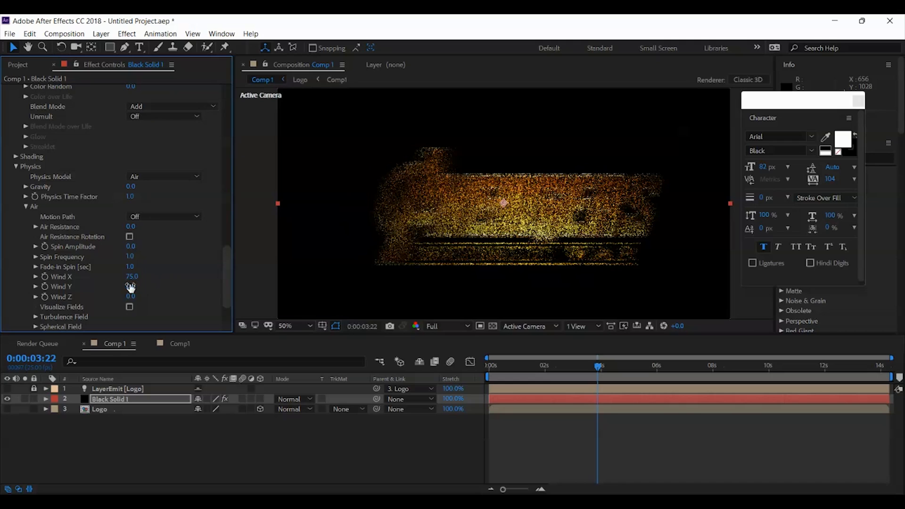
Set Wind X 75 and Wind Y -75, expand Turbulence Field, and preview the swirling particles
double_click(131, 286)
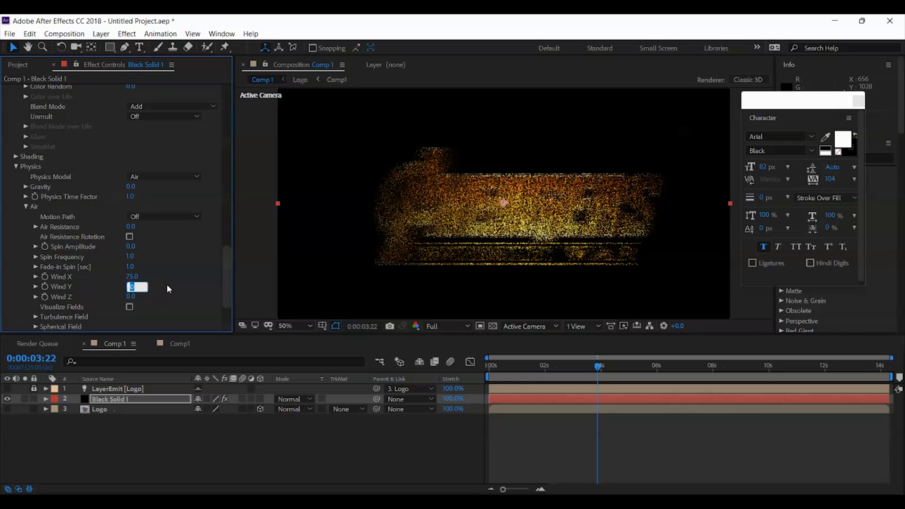
text(-75.)
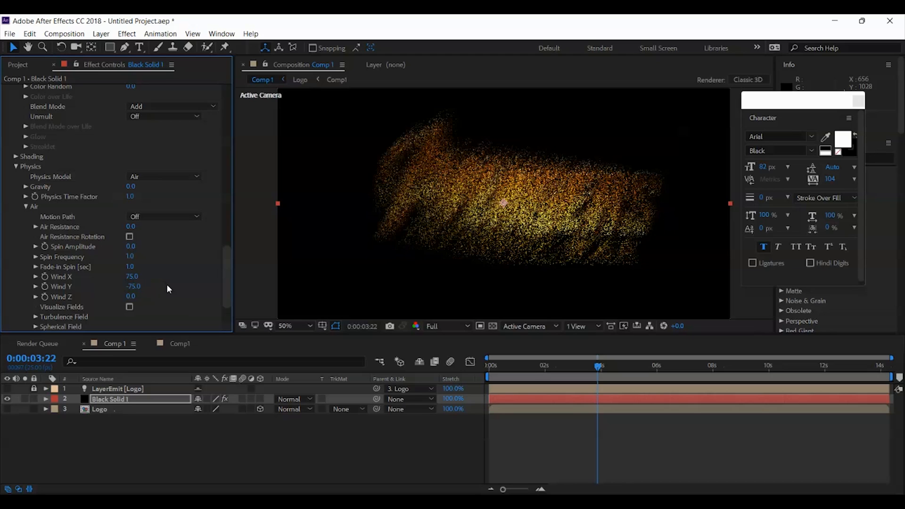
mouse_move(124, 304)
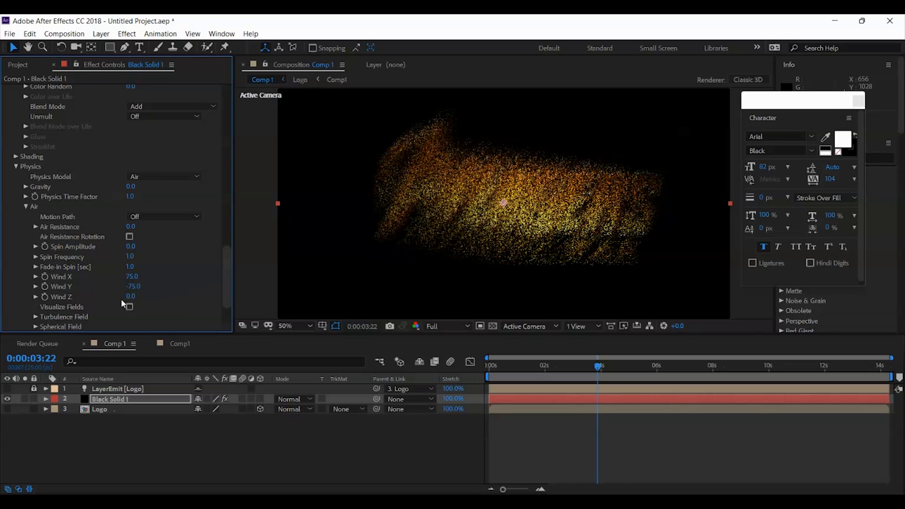
mouse_move(209, 281)
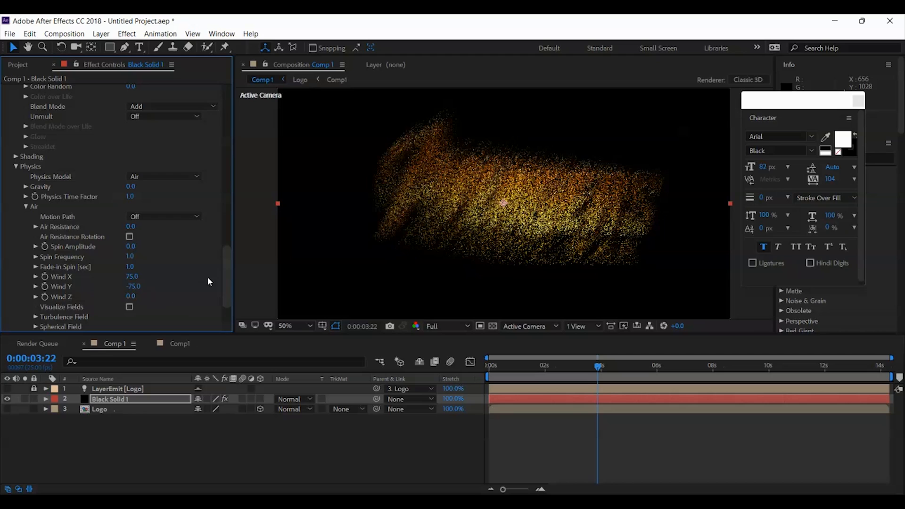
scroll(down, 3)
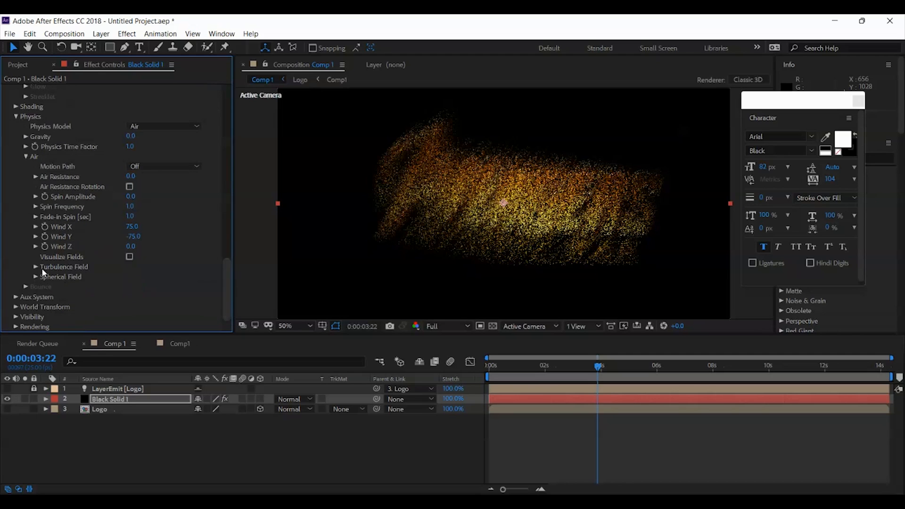
click(36, 267)
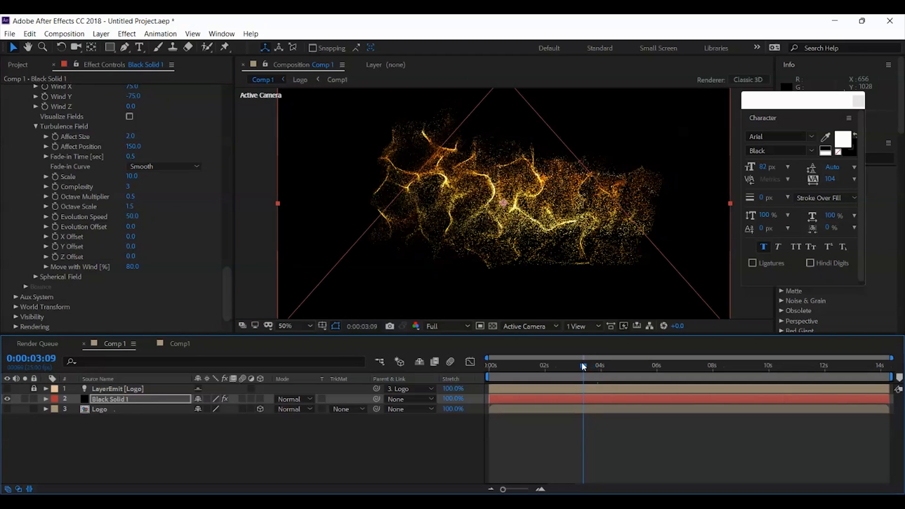
click(526, 365)
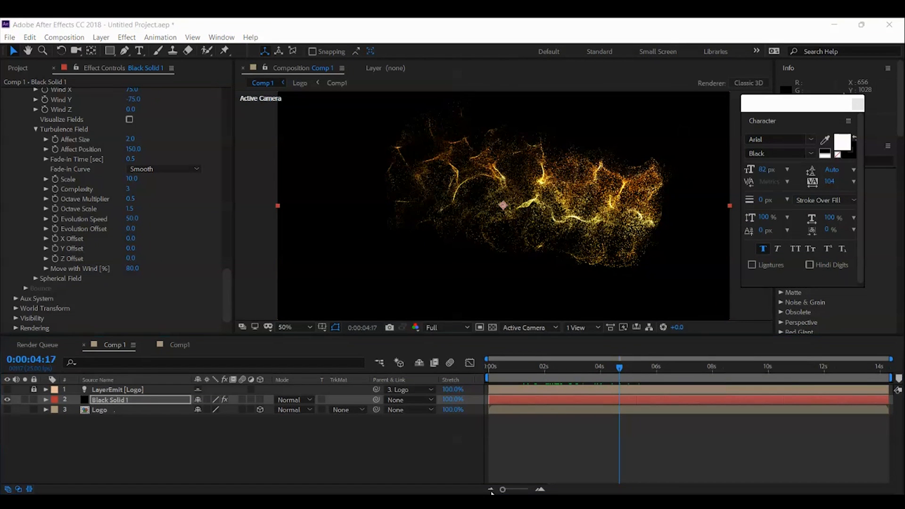
Duplicate Black Solid 1 and set the copy's Particle Life to 2
click(18, 67)
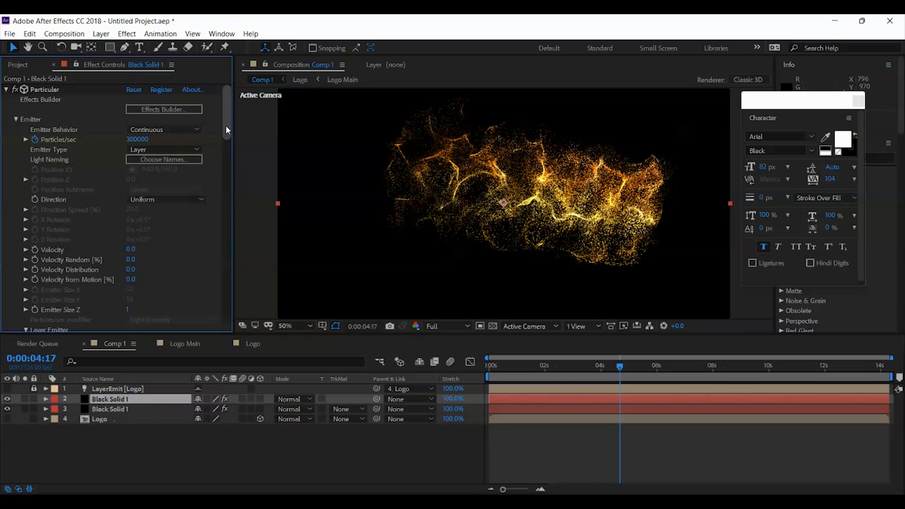
mouse_move(227, 118)
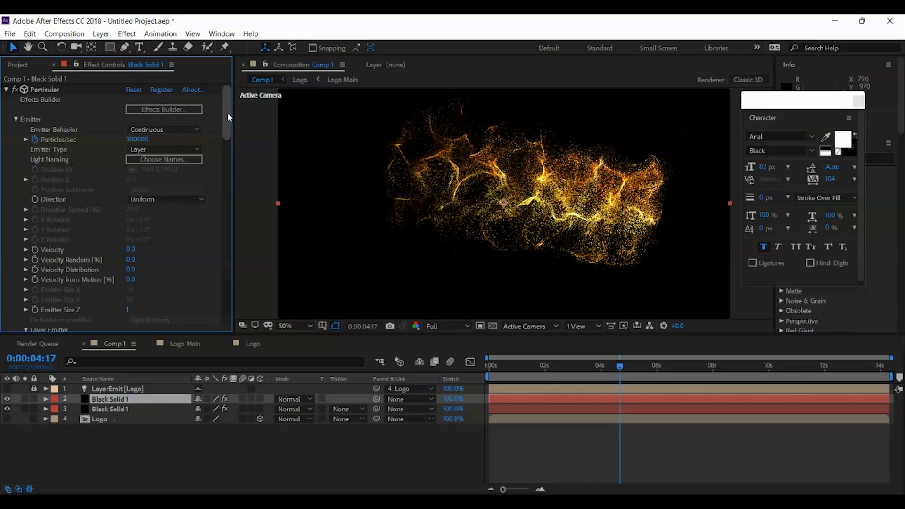
mouse_move(106, 197)
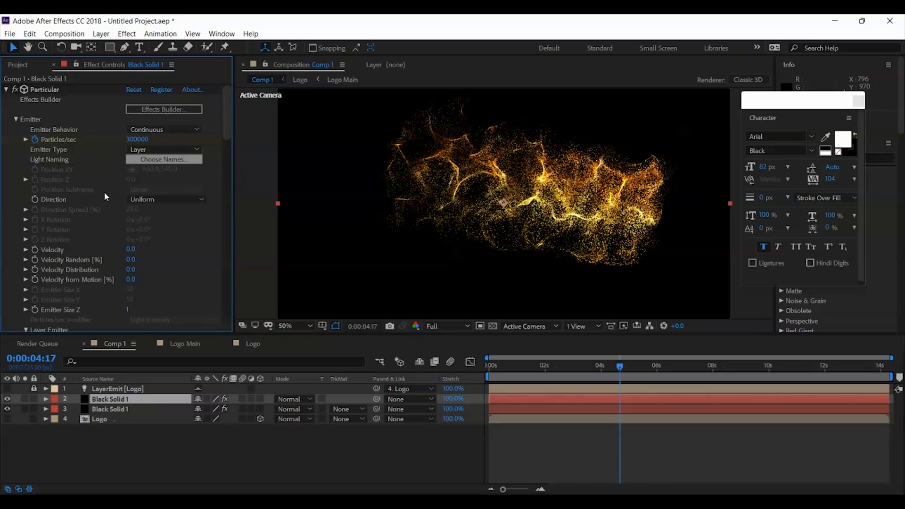
click(16, 119)
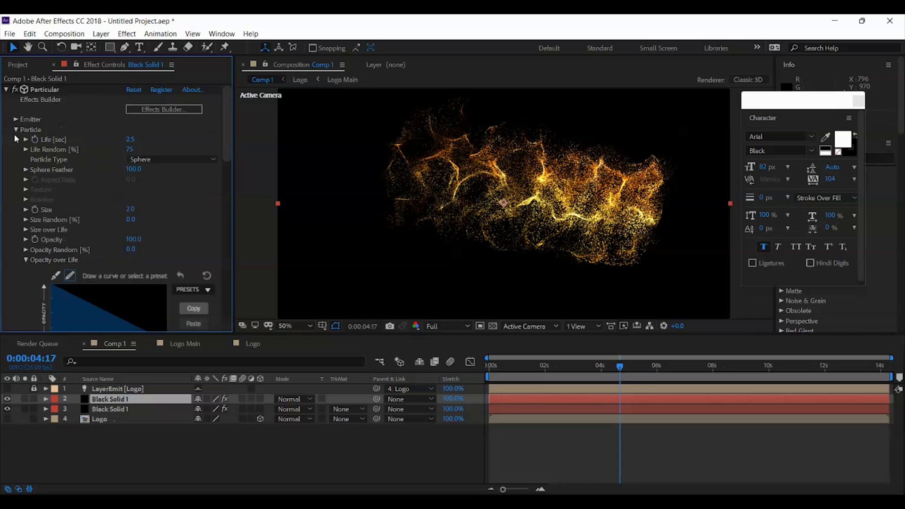
double_click(137, 140)
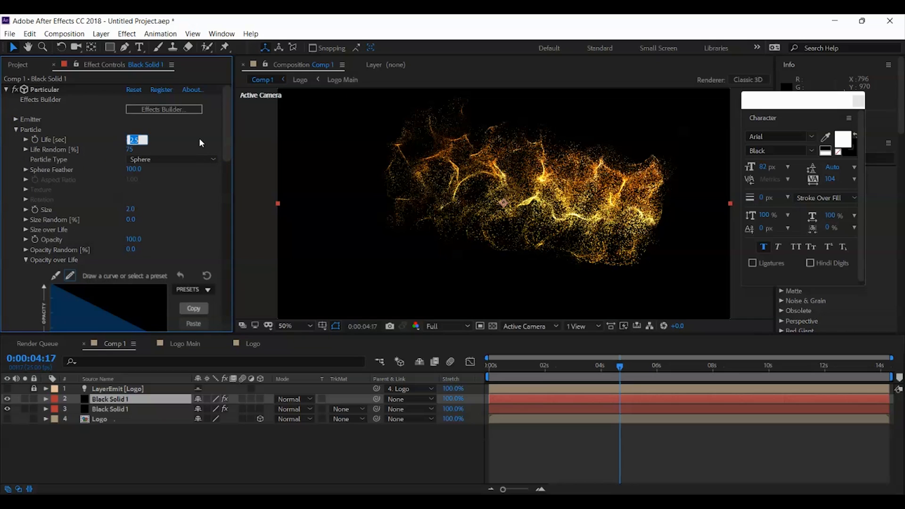
text(2)
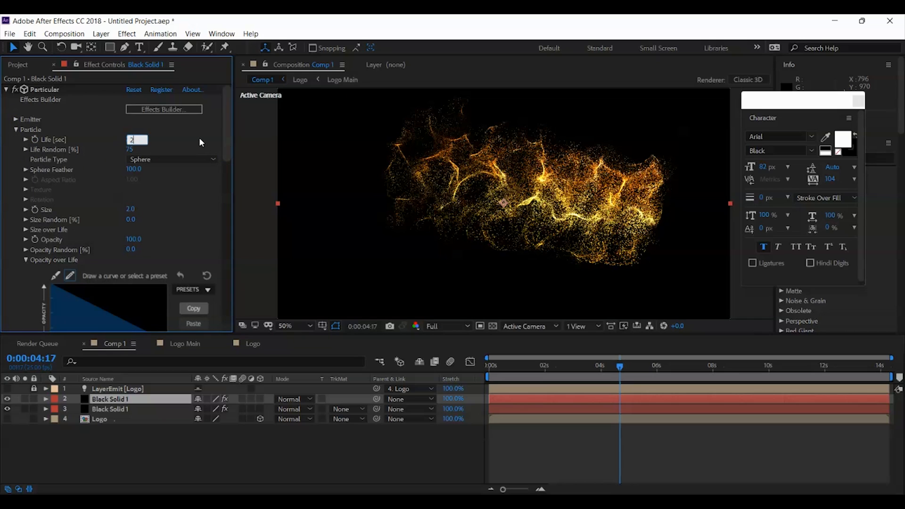
Set the copy's Wind to X 100, Y -100 and Turbulence Affect Position to 300
scroll(down, 3)
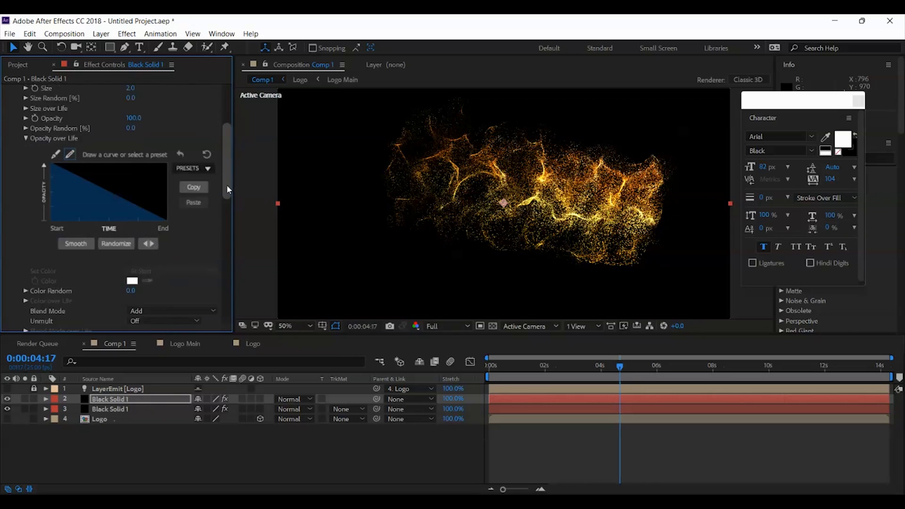
scroll(down, 3)
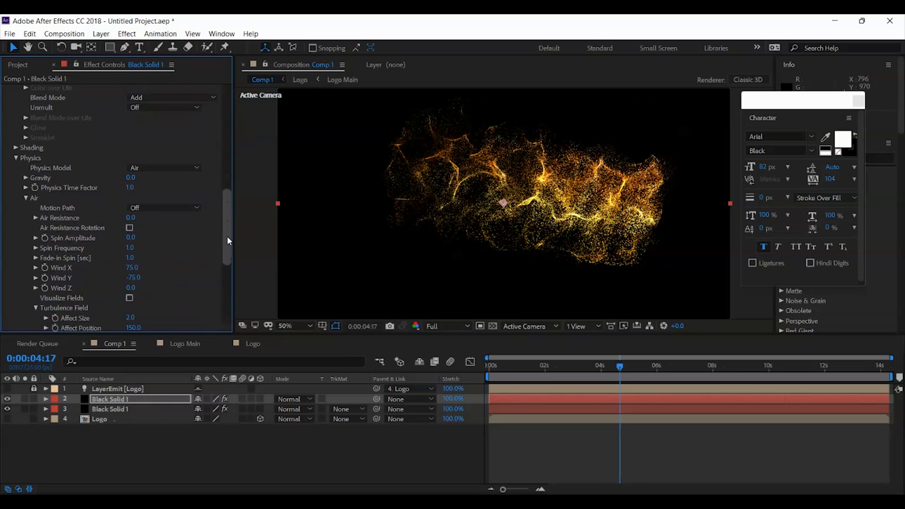
scroll(down, 3)
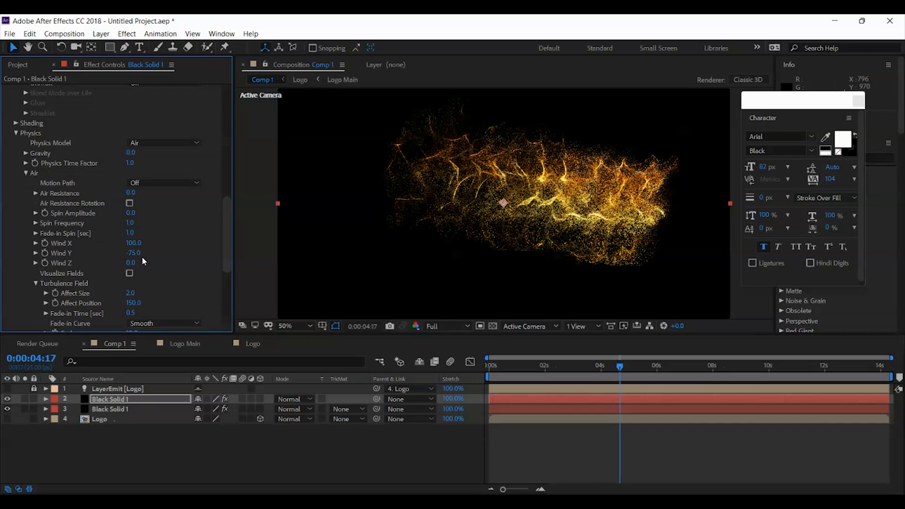
double_click(134, 253)
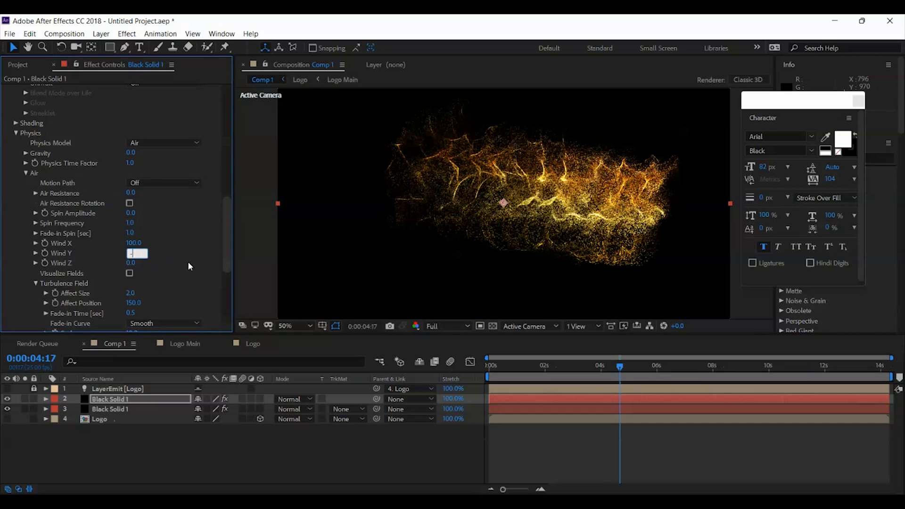
text(-100.0)
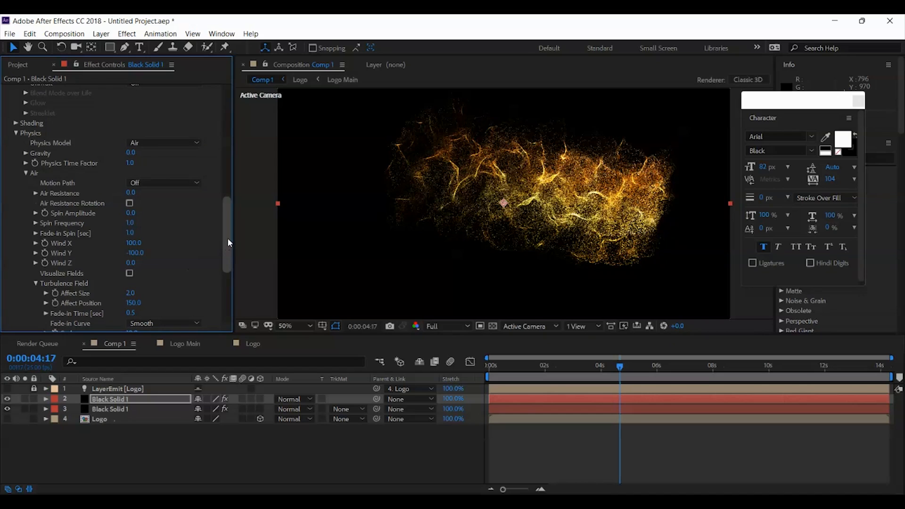
scroll(down, 3)
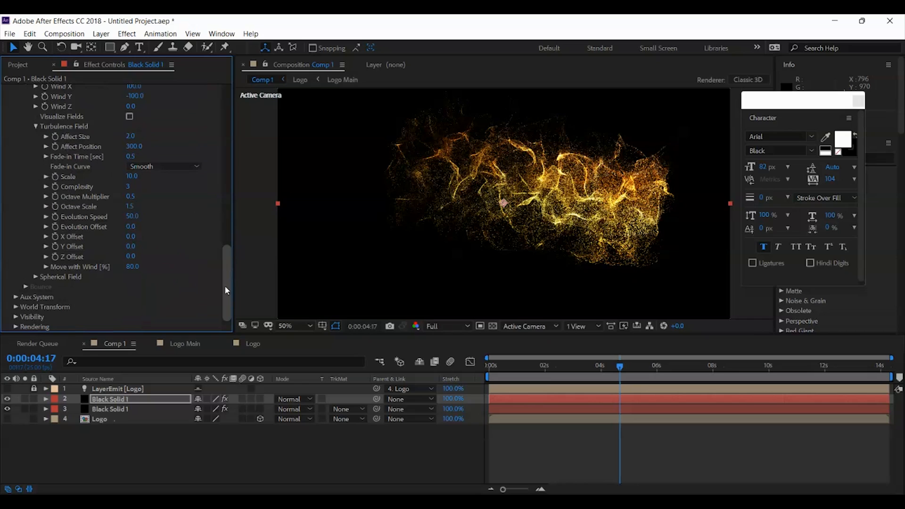
click(18, 64)
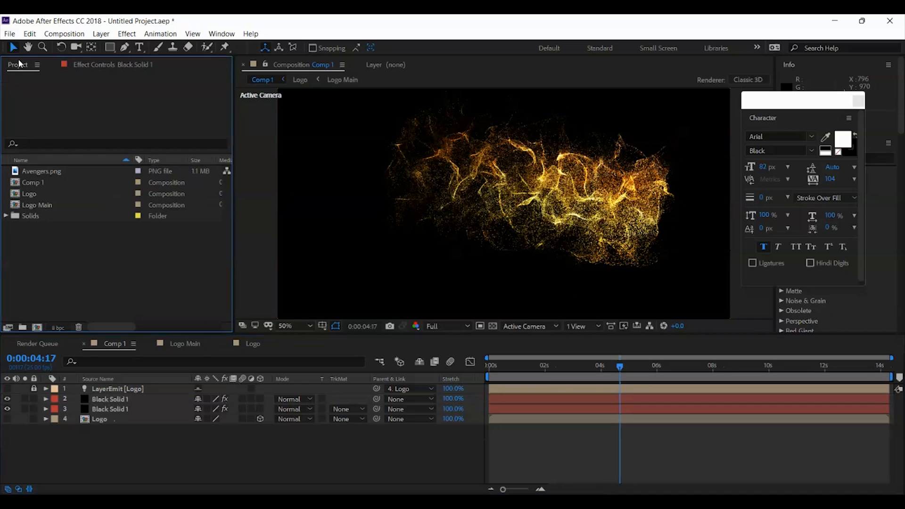
Add Logo Main to Comp 1 with a Linear Wipe (-90°, feather 120) keyframing Transition Completion
click(29, 194)
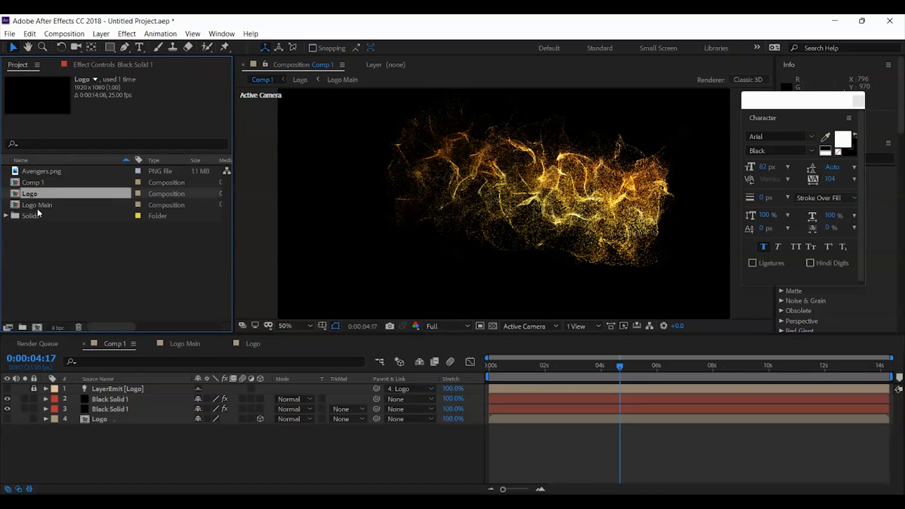
click(37, 206)
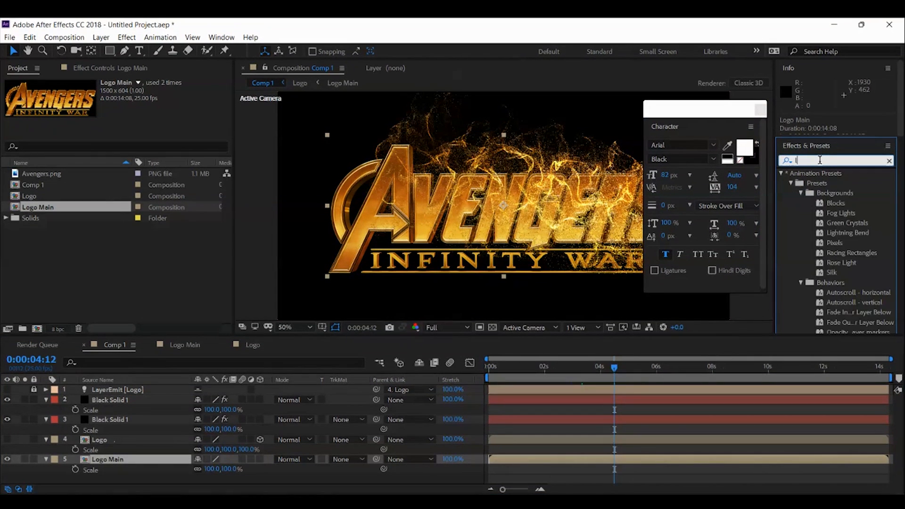
text(linear wipe)
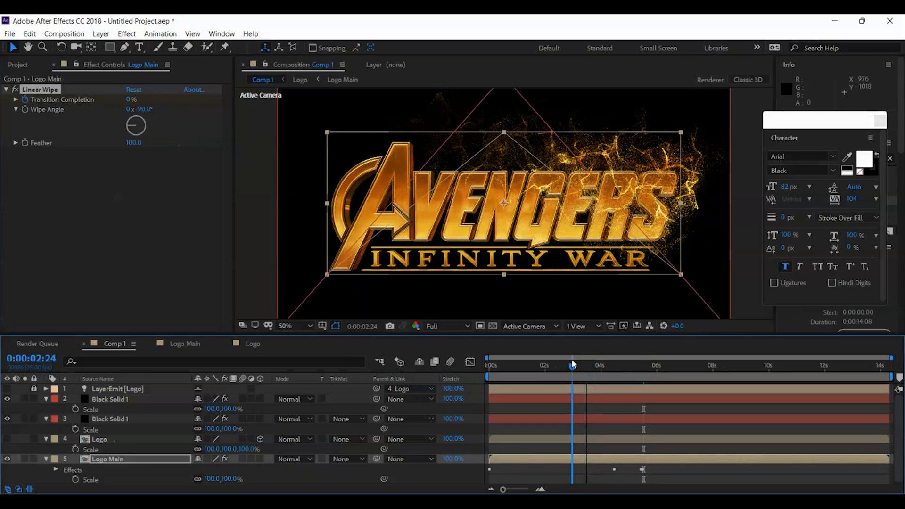
click(134, 102)
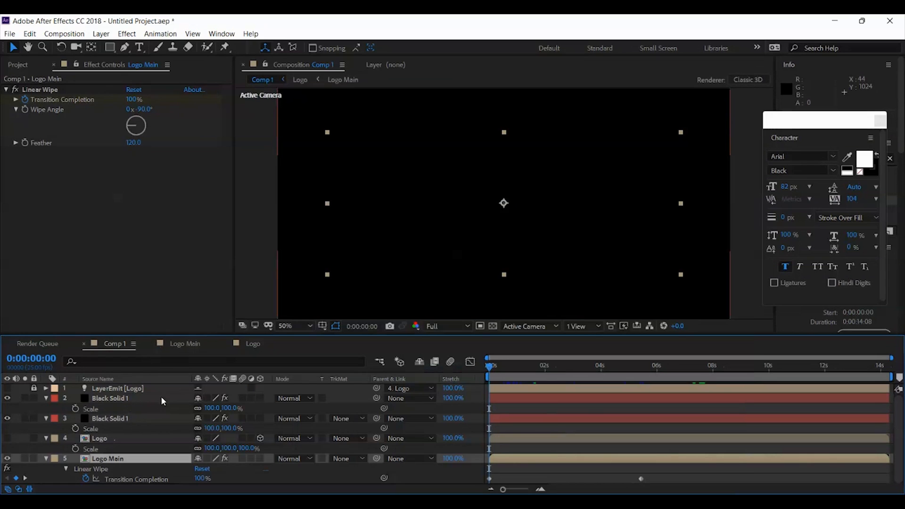
click(110, 397)
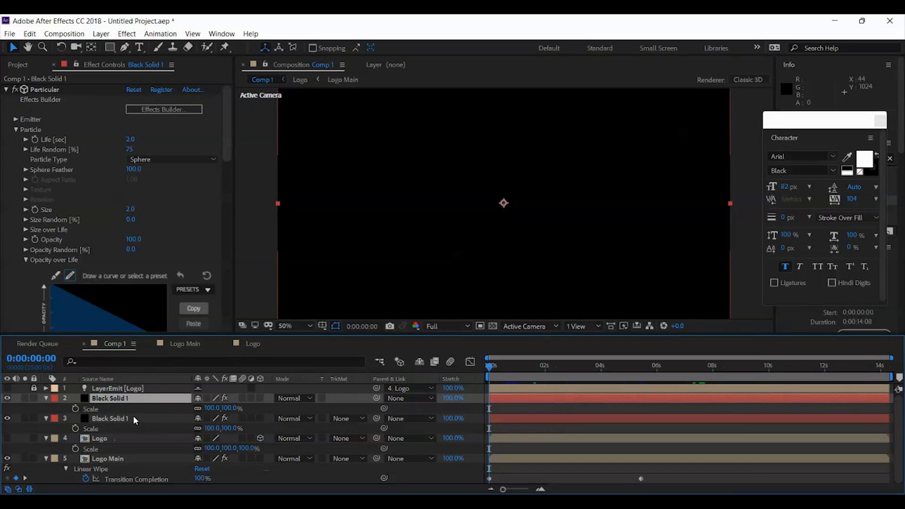
Slide the Logo Main layer and its wipe keyframes to start at about 1.5 s
click(46, 398)
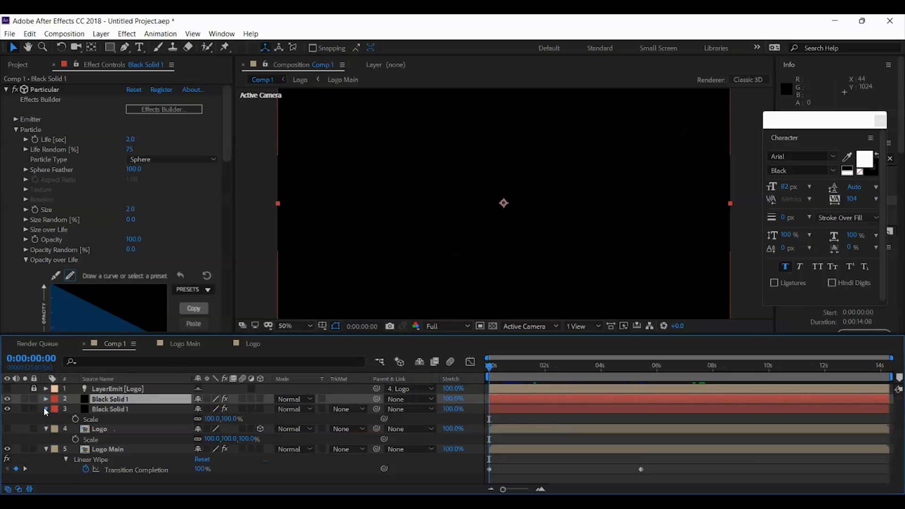
click(45, 409)
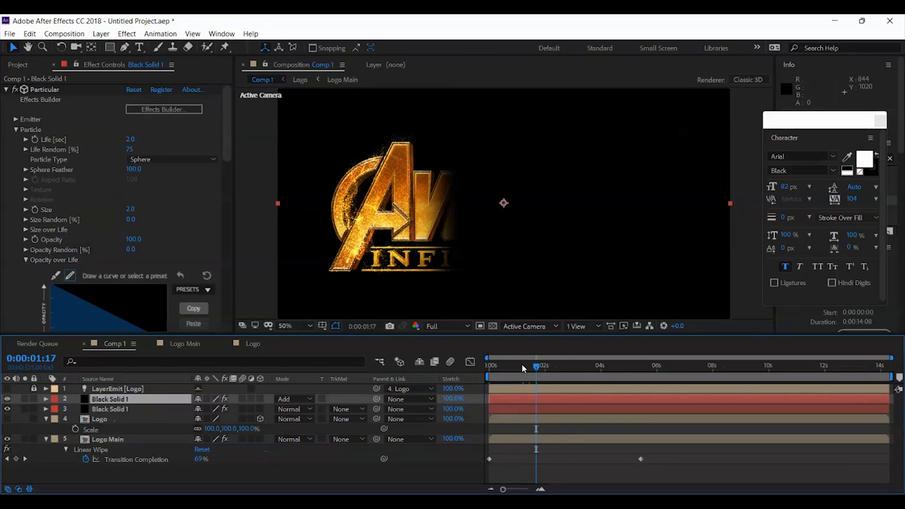
mouse_move(303, 404)
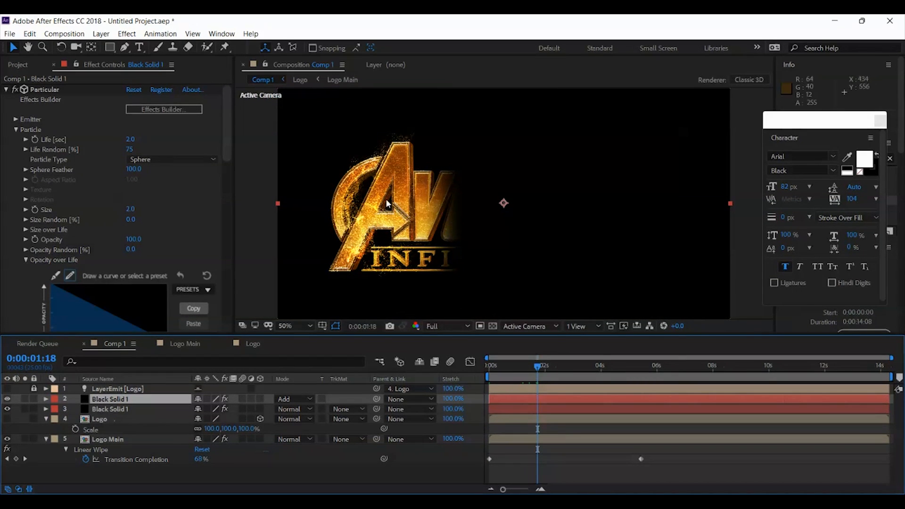
mouse_move(434, 404)
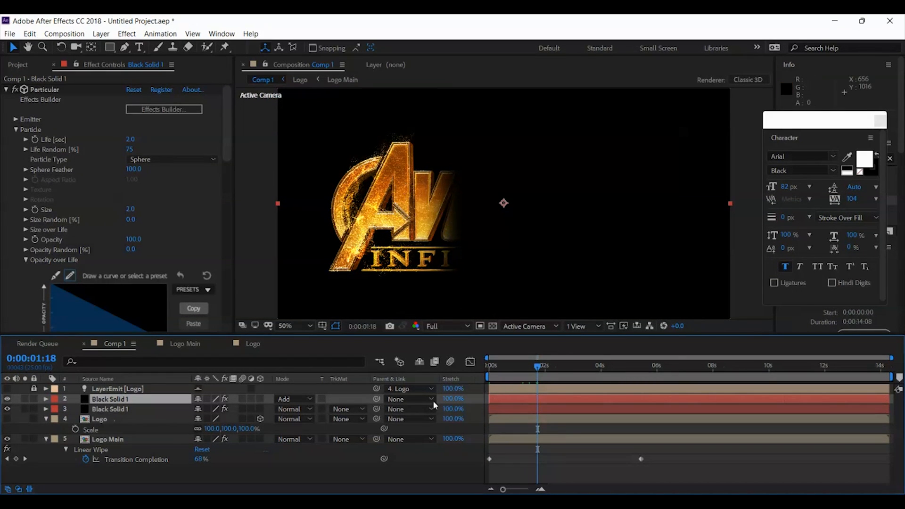
click(108, 439)
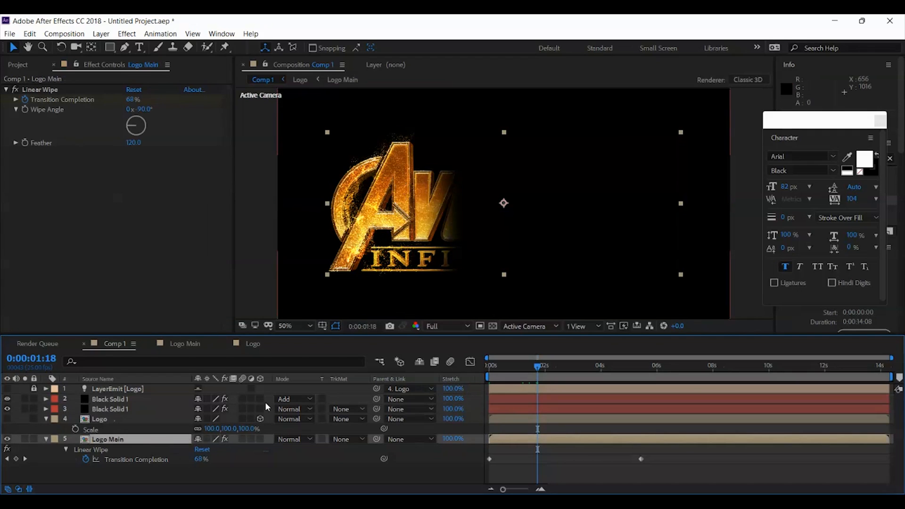
mouse_move(227, 450)
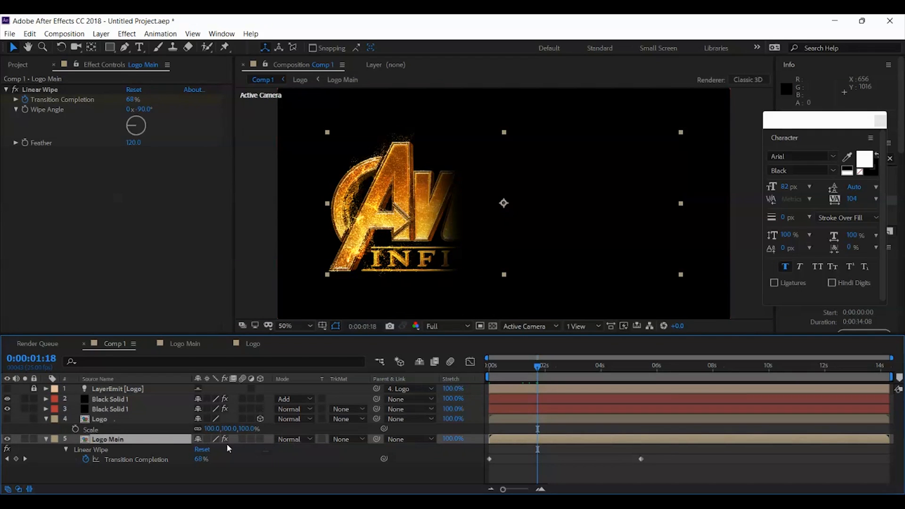
mouse_move(488, 416)
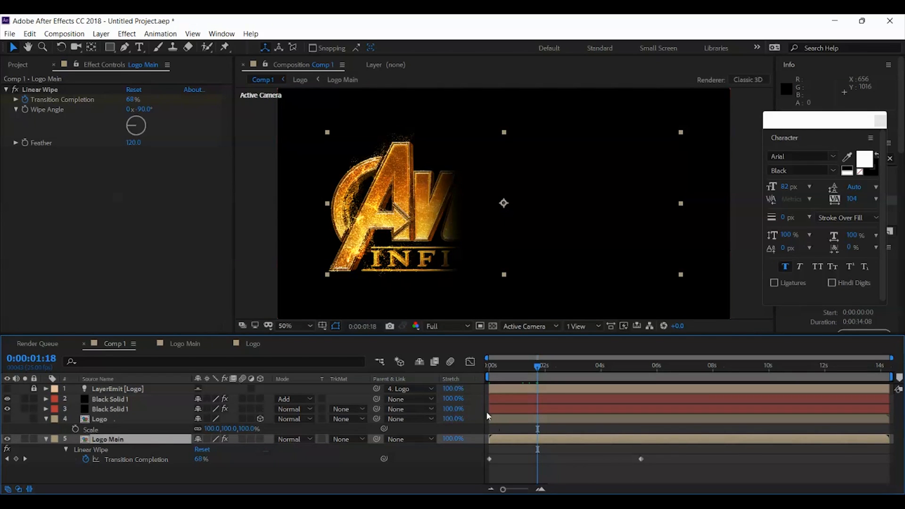
mouse_move(505, 443)
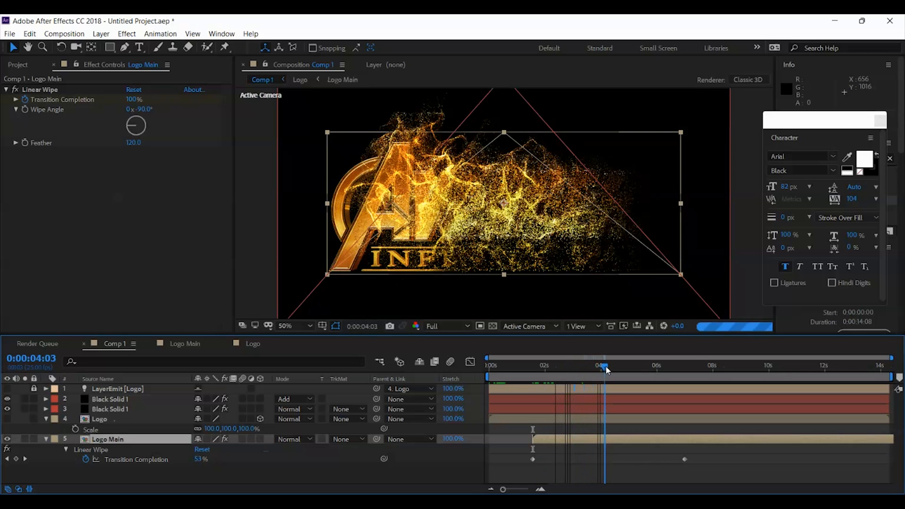
End the work area at 8 s and preview the particle reveal
click(490, 365)
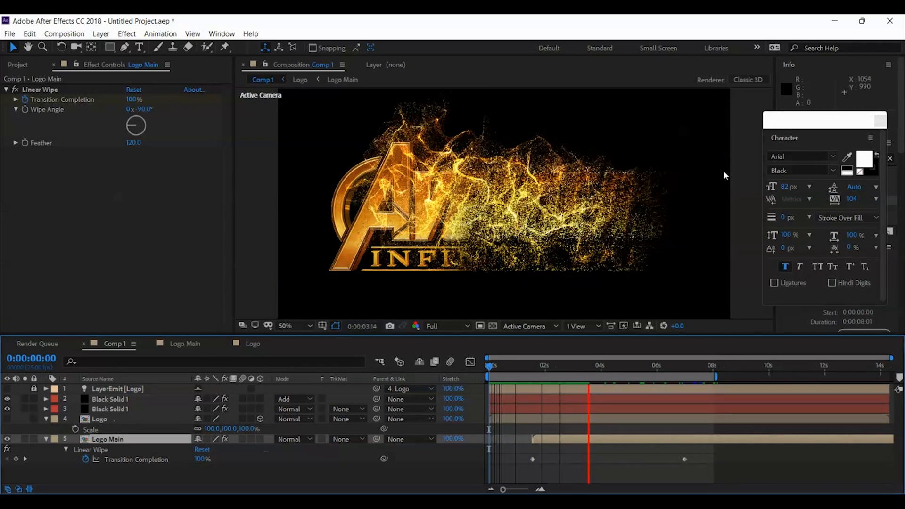
click(607, 365)
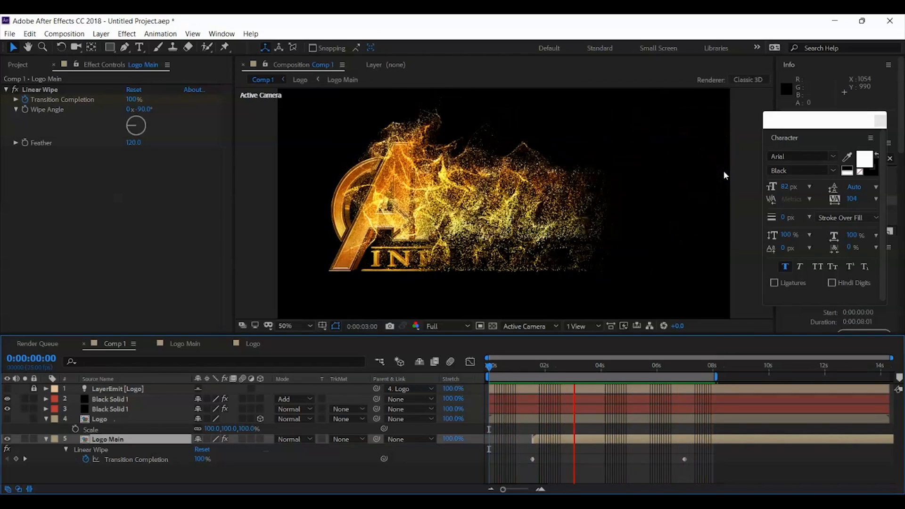
click(631, 366)
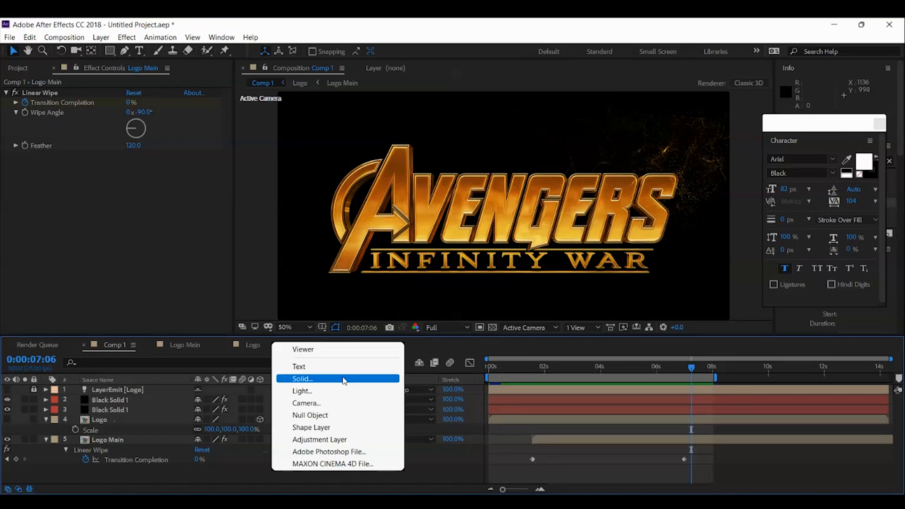
mouse_move(288, 359)
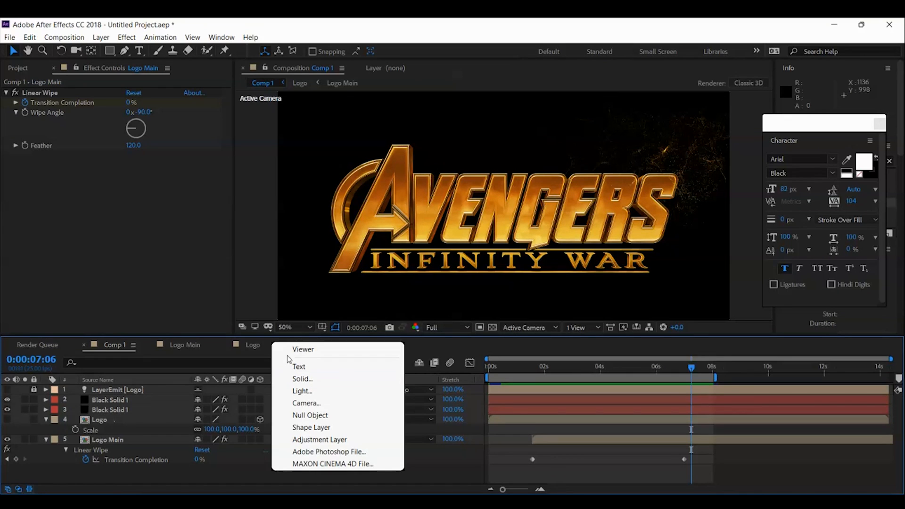
Create a new black solid and apply Optical Flares to it
click(303, 379)
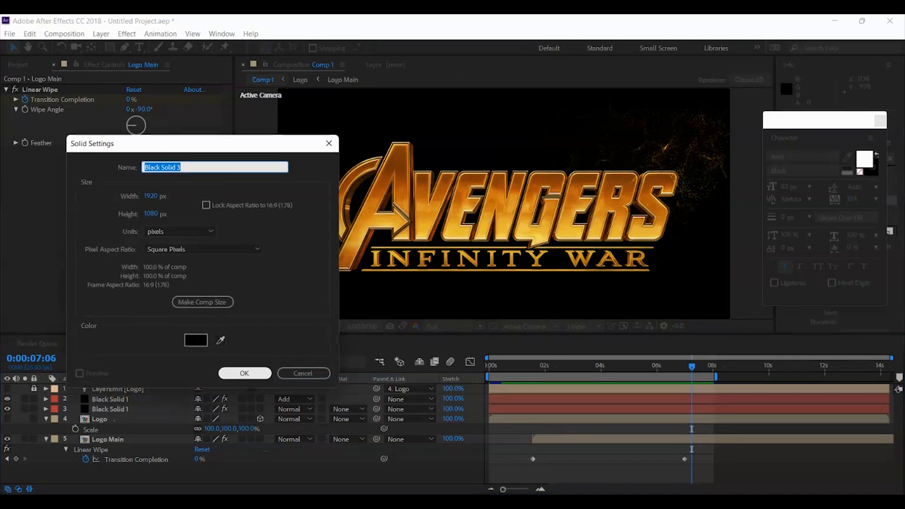
click(244, 373)
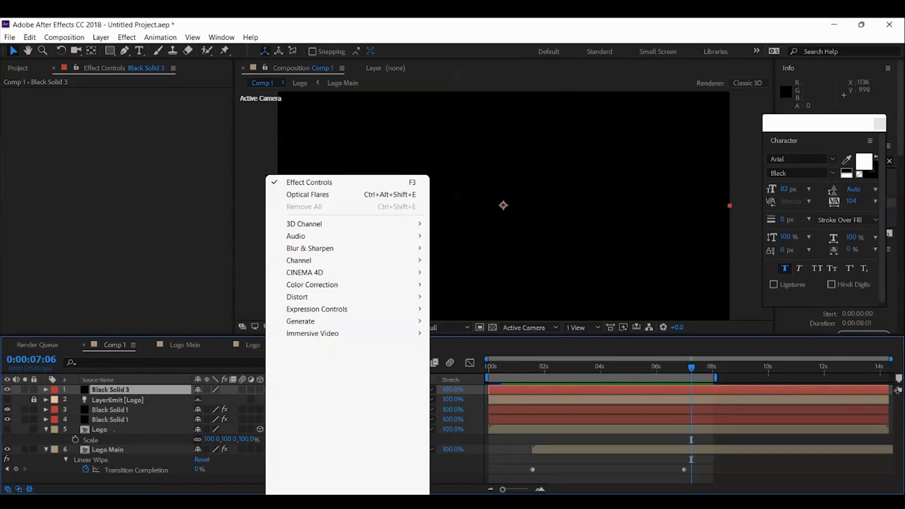
click(308, 193)
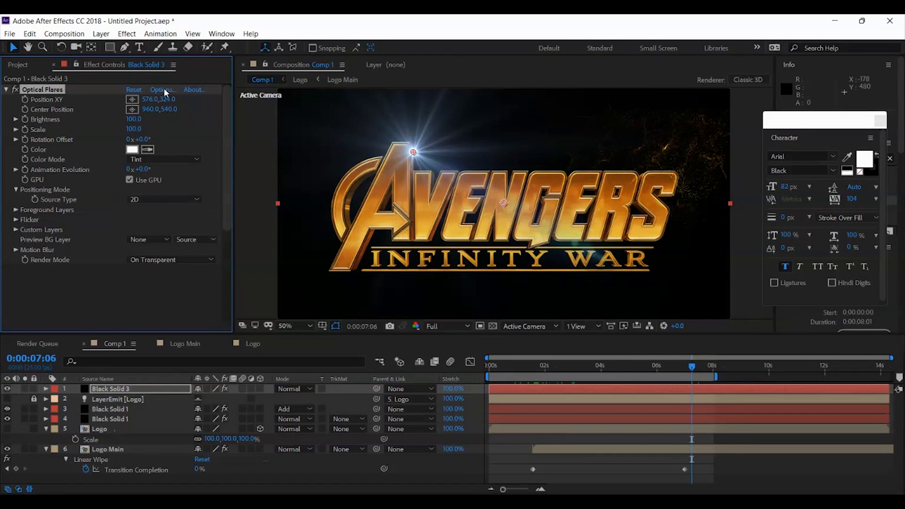
Hide some stack elements in the Optical Flares Options and apply the flare
click(164, 90)
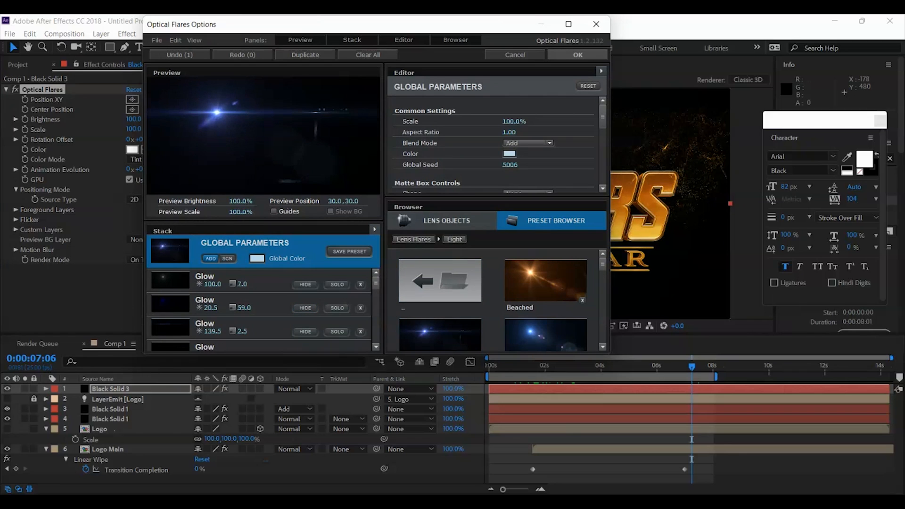
scroll(down, 3)
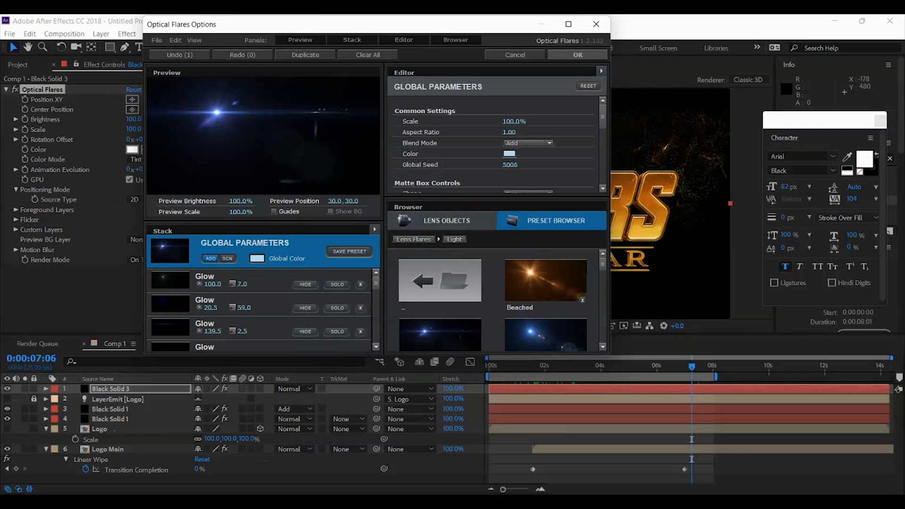
click(204, 323)
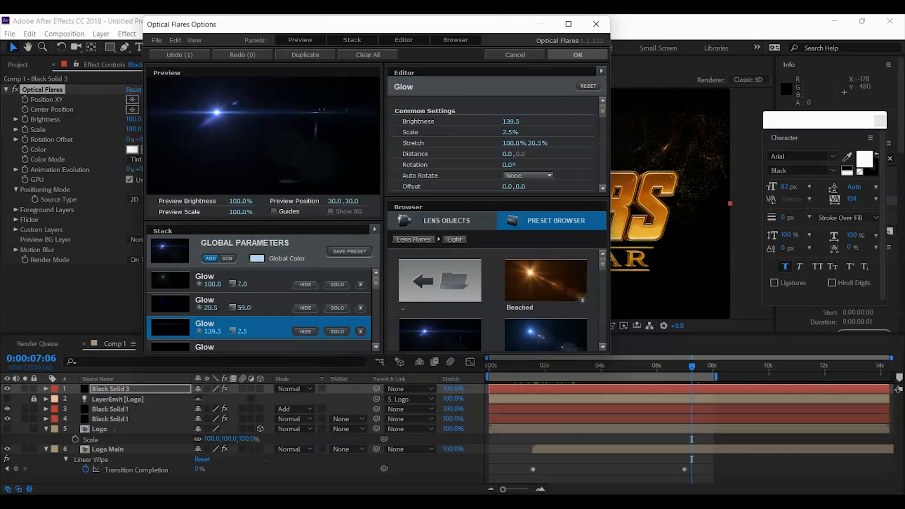
scroll(down, 3)
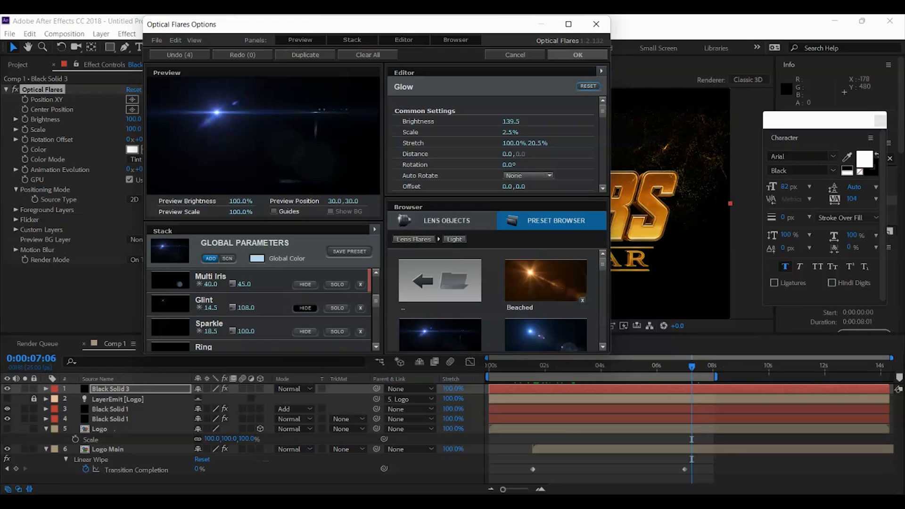
click(576, 54)
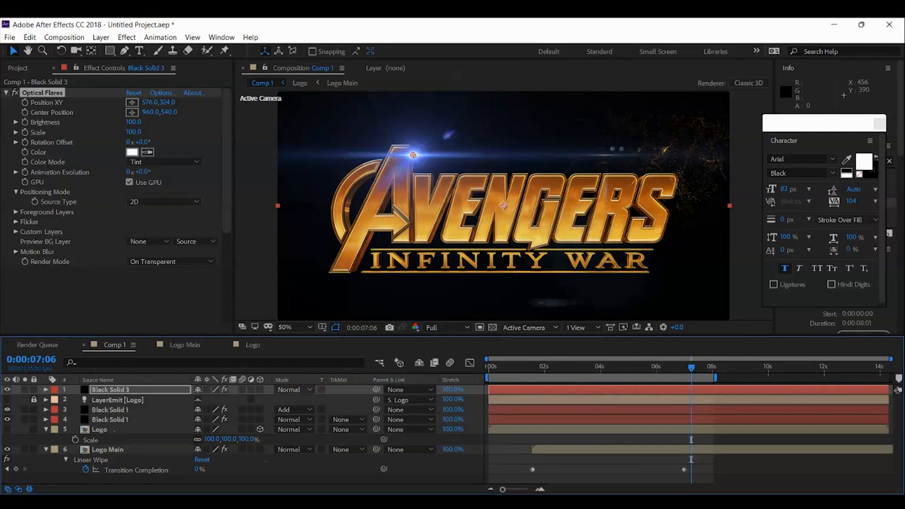
mouse_move(333, 187)
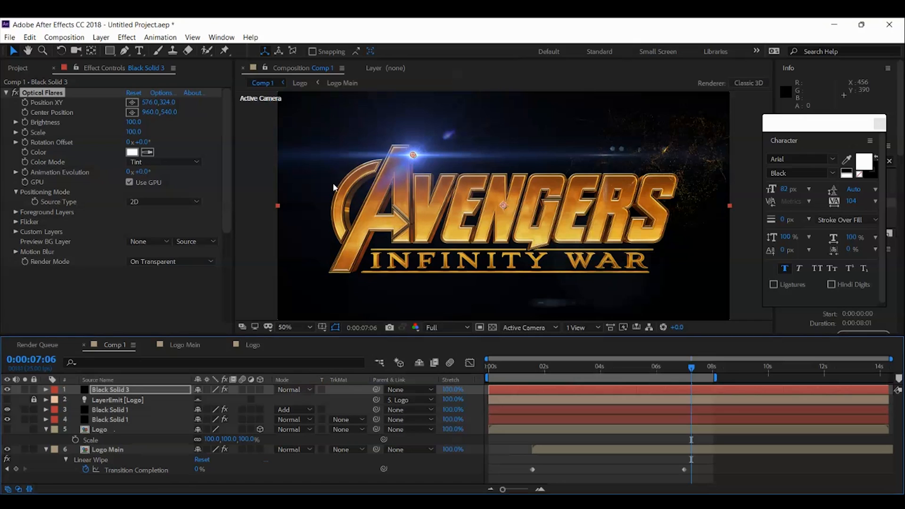
Rename the solid Flare, set Add mode, tint it FFA900 and move it lower left
click(294, 389)
text(Flare)
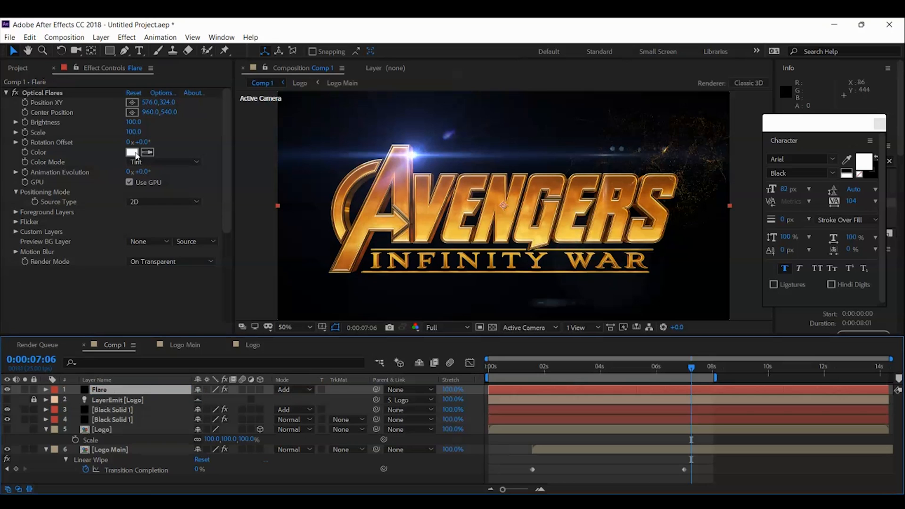
click(132, 152)
text(FFA900)
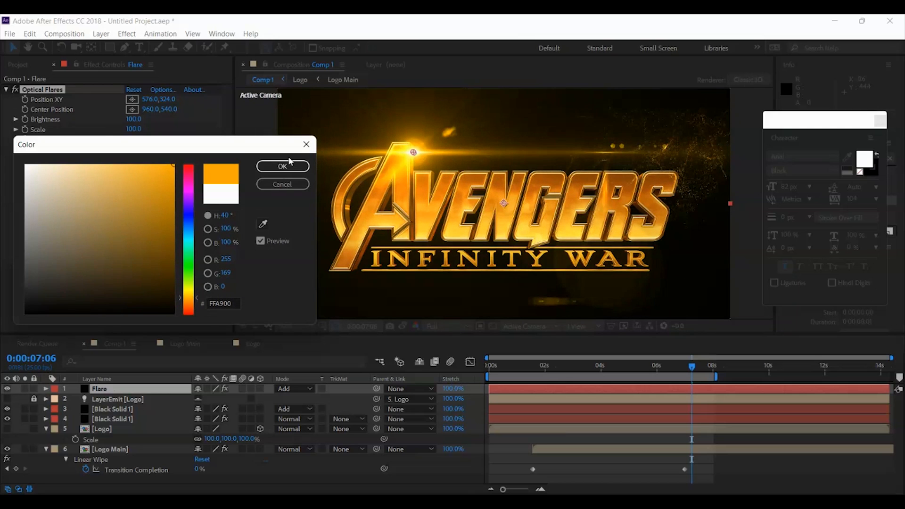
click(283, 166)
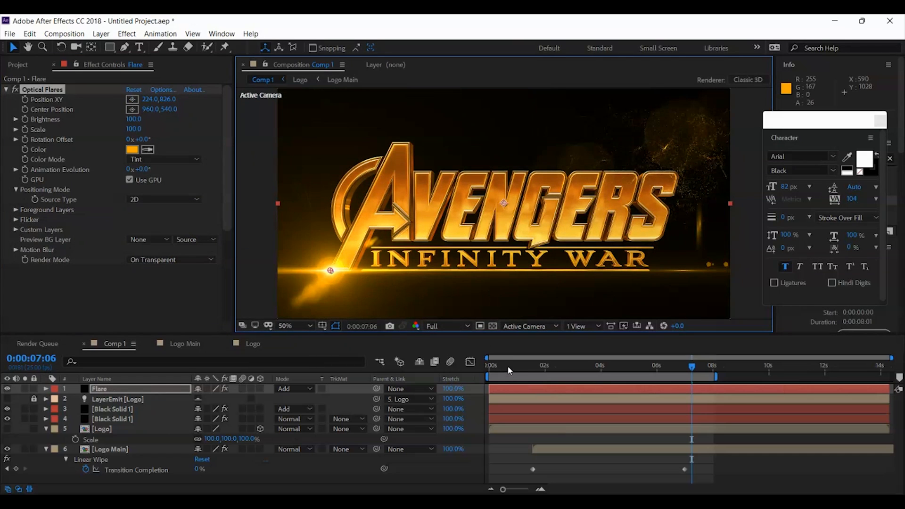
click(548, 365)
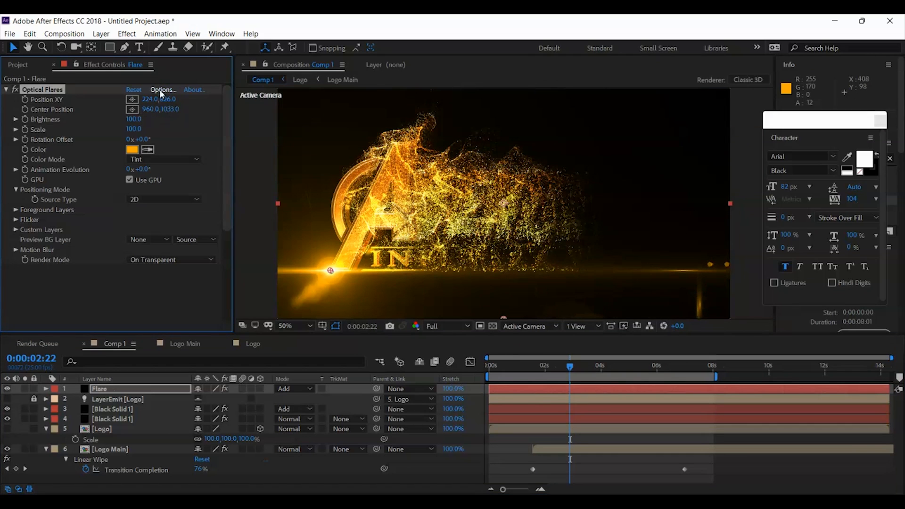
In Flare Options, set the first Glow's Scale to 4.0 and Global Color to orange
click(162, 90)
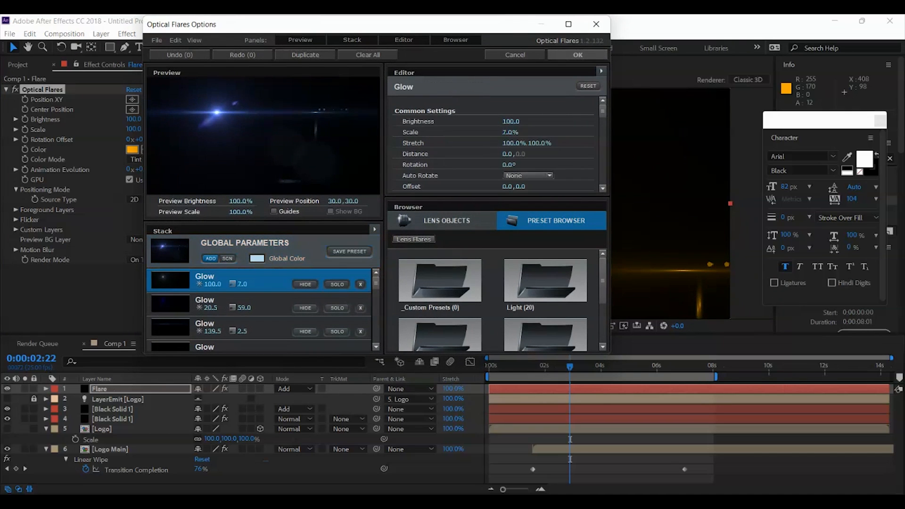
double_click(510, 131)
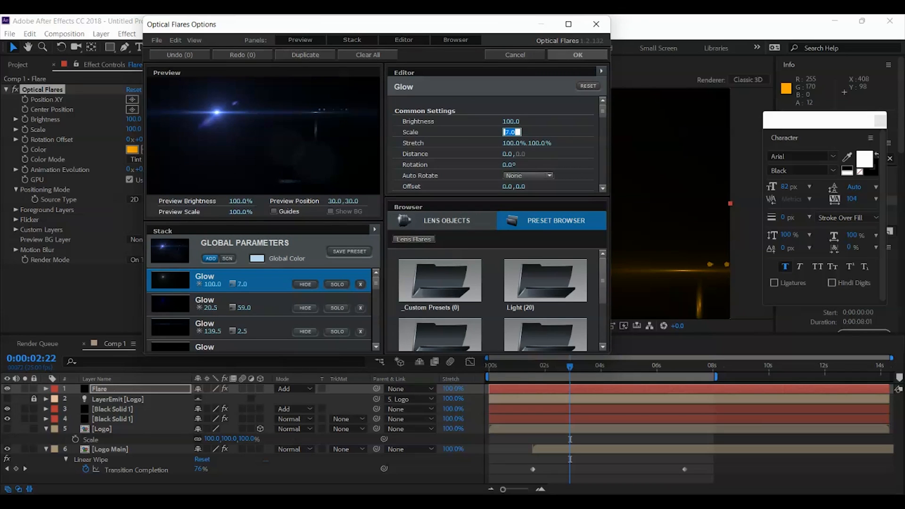
text(4.0)
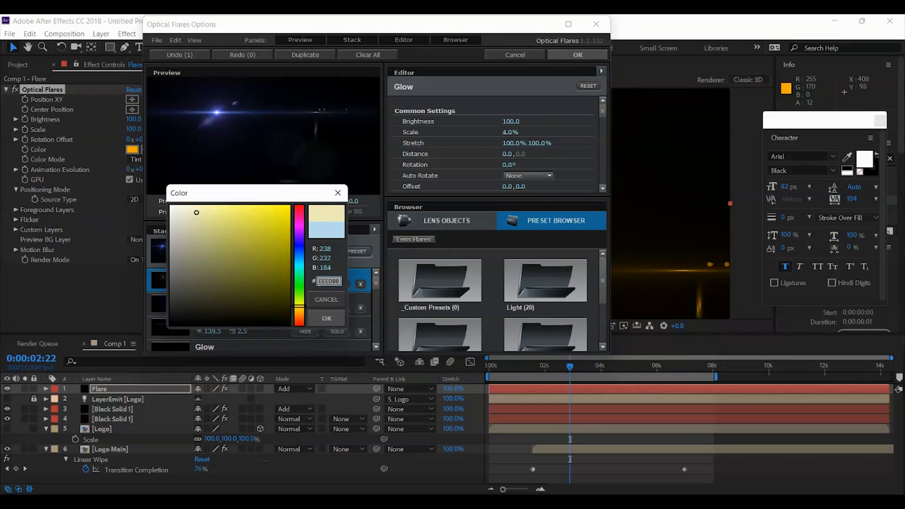
click(326, 318)
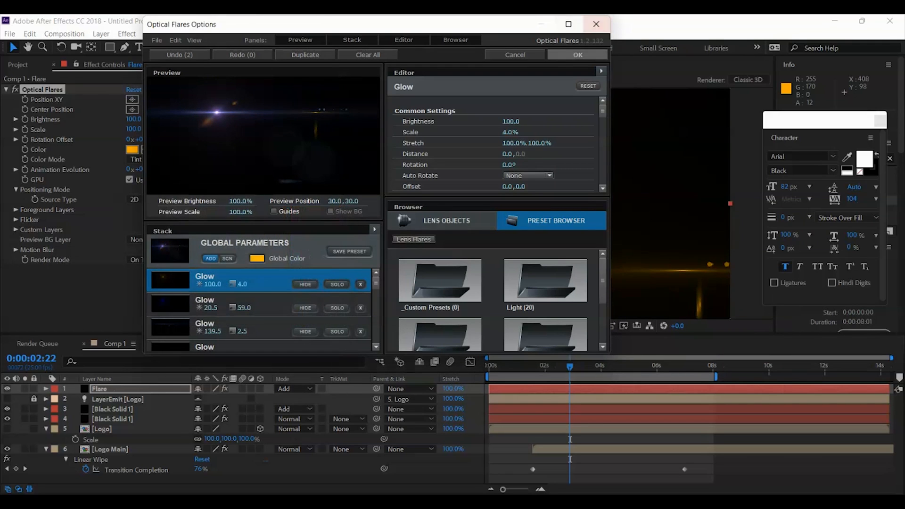
click(577, 55)
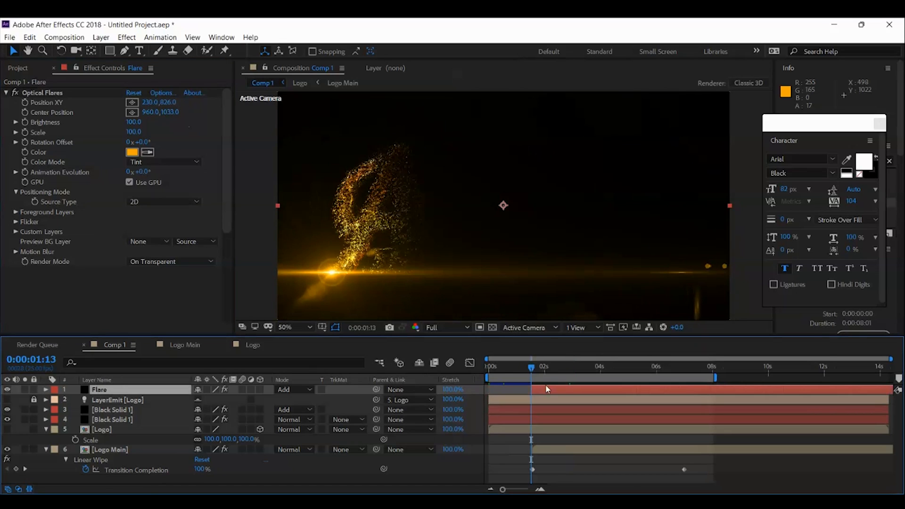
Keyframe the Flare layer's Opacity from 0% to 100% around 1.5 s
click(46, 389)
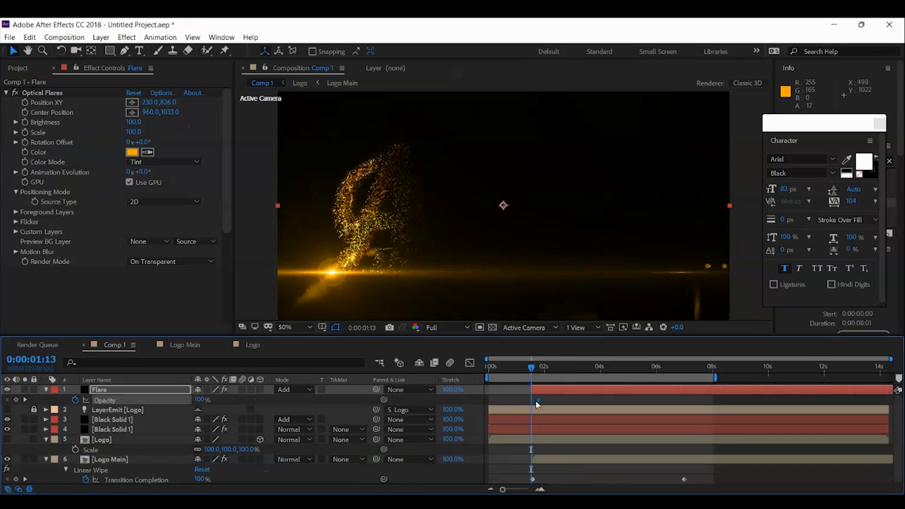
double_click(202, 400)
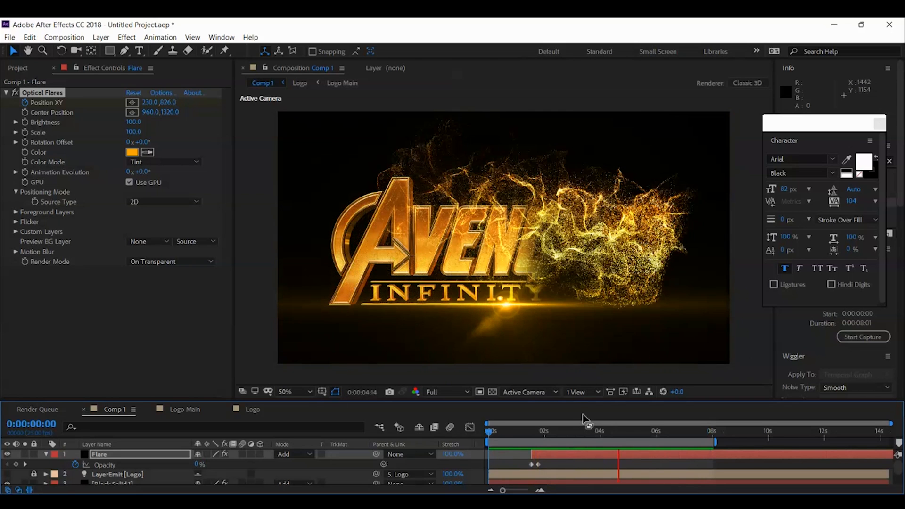
click(604, 431)
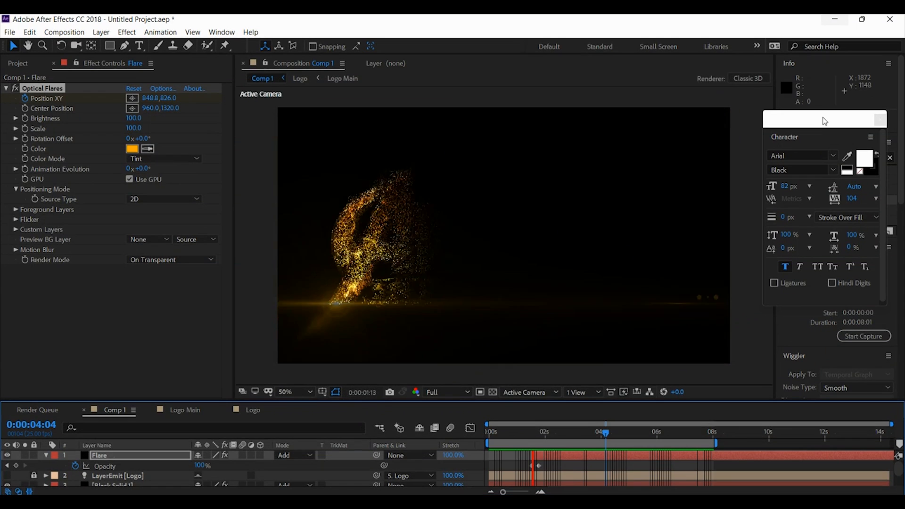